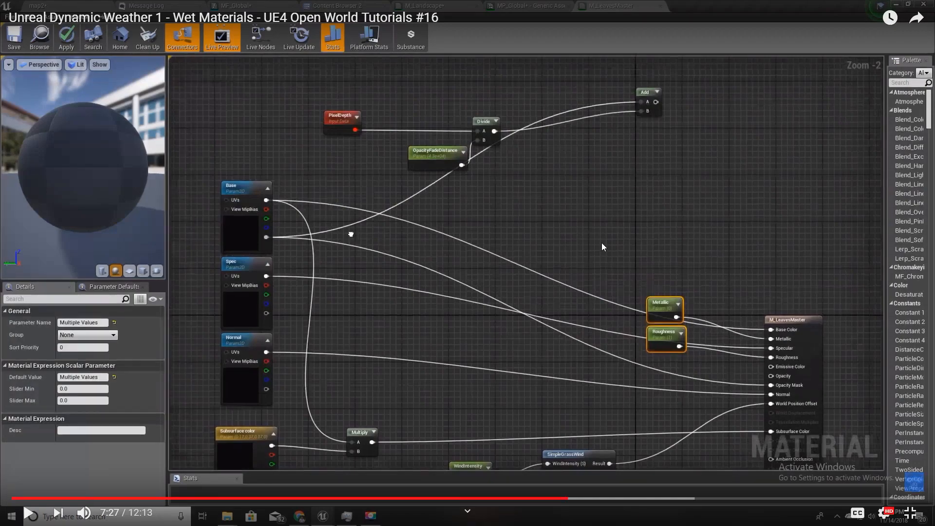
Step: Leave full-screen playback and scroll the tutorial page to show the material graph and description
{"action": "key", "text": "Escape"}
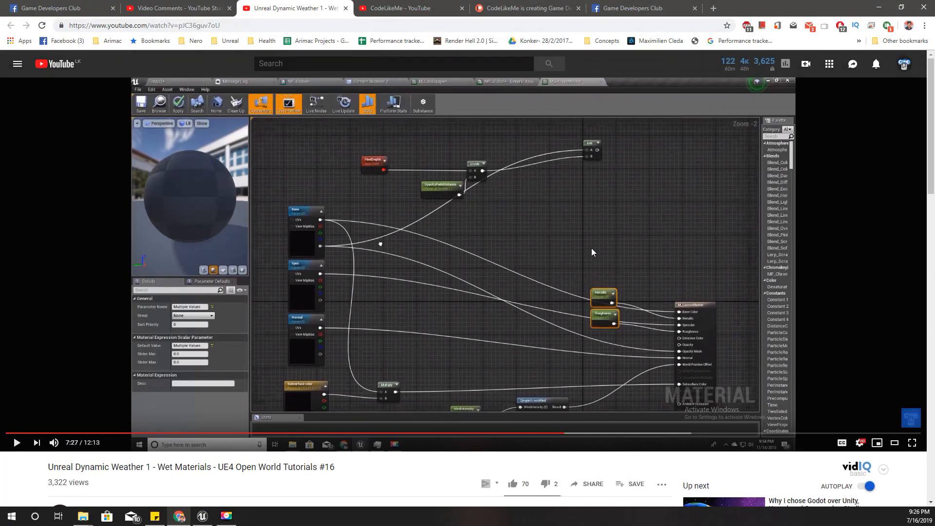
{"action": "scroll", "scroll_direction": "down", "scroll_amount": 3}
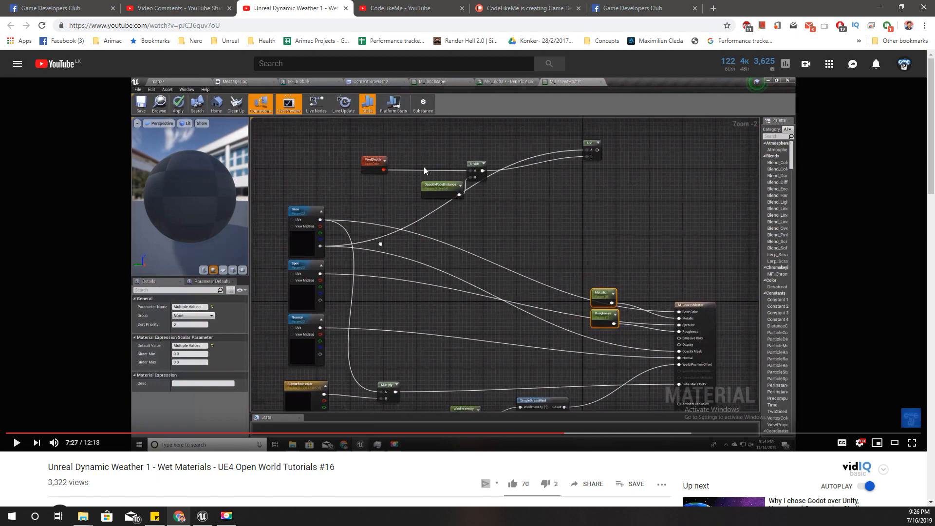
{"action": "scroll", "scroll_direction": "down", "scroll_amount": 3}
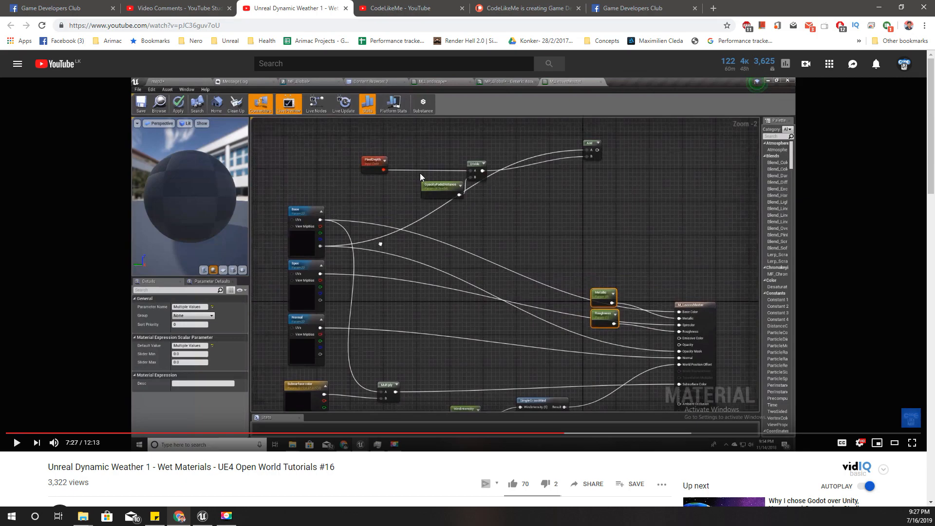
{"action": "left_click", "coordinate": [910, 442]}
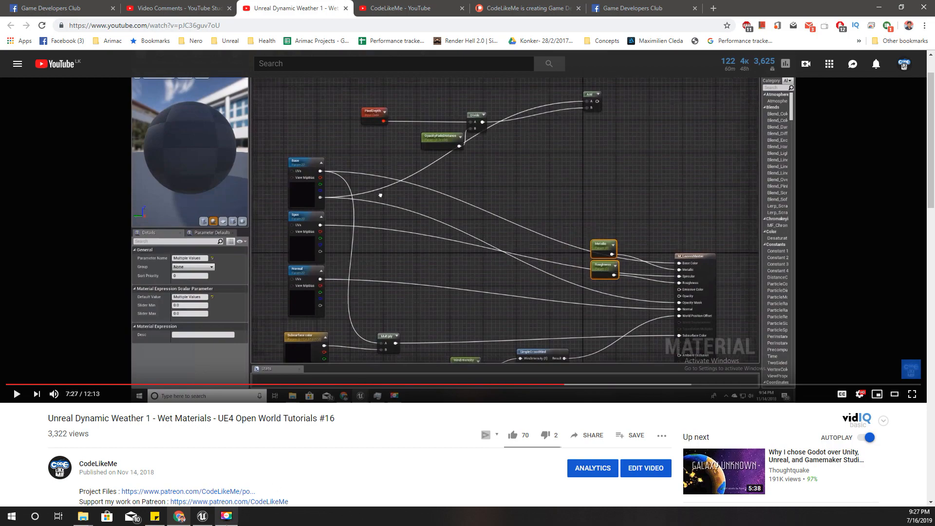
{"action": "left_click", "coordinate": [202, 516]}
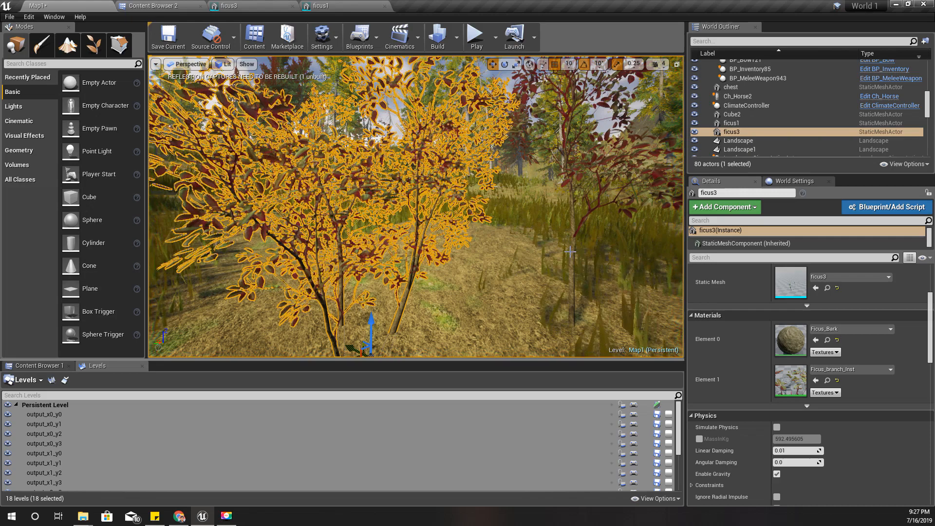
Step: Select the ficus1 tree, then show the asset browser on the BasicShapes folder
{"action": "left_click", "coordinate": [729, 123]}
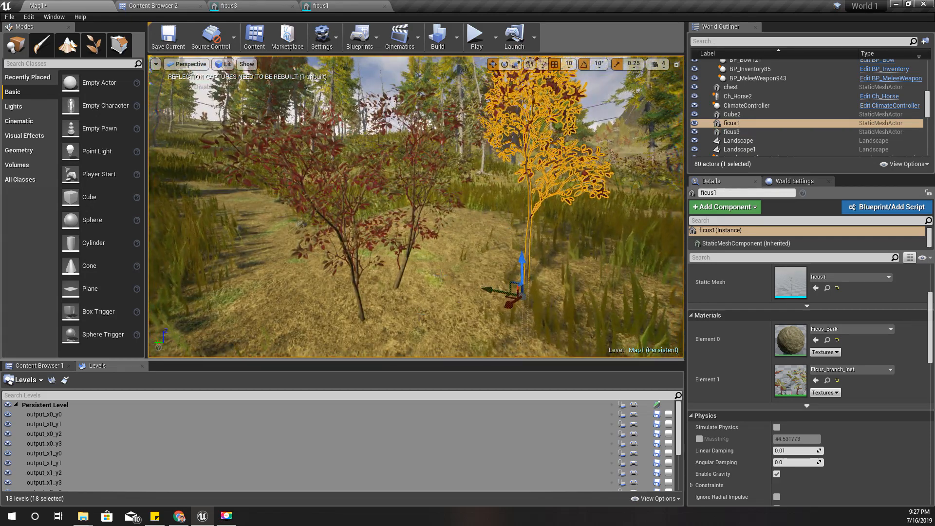
{"action": "left_click", "coordinate": [156, 6]}
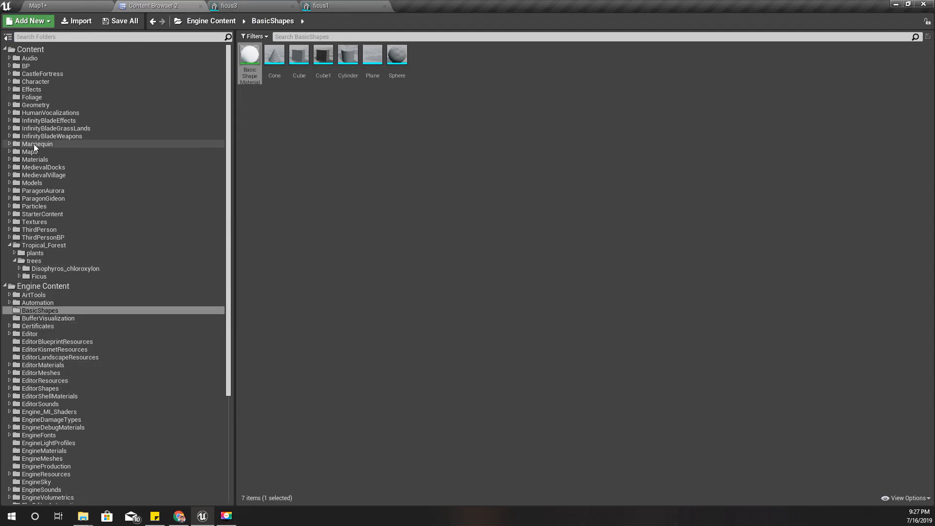
Step: Create a new folder under Materials holding a new M_LeavesMaster material
{"action": "left_click", "coordinate": [35, 159]}
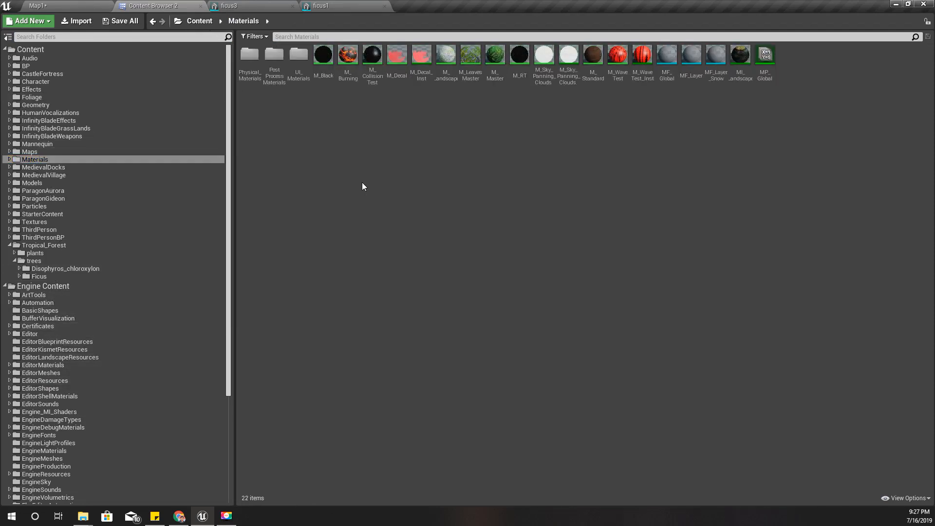
{"action": "right_click", "coordinate": [362, 186]}
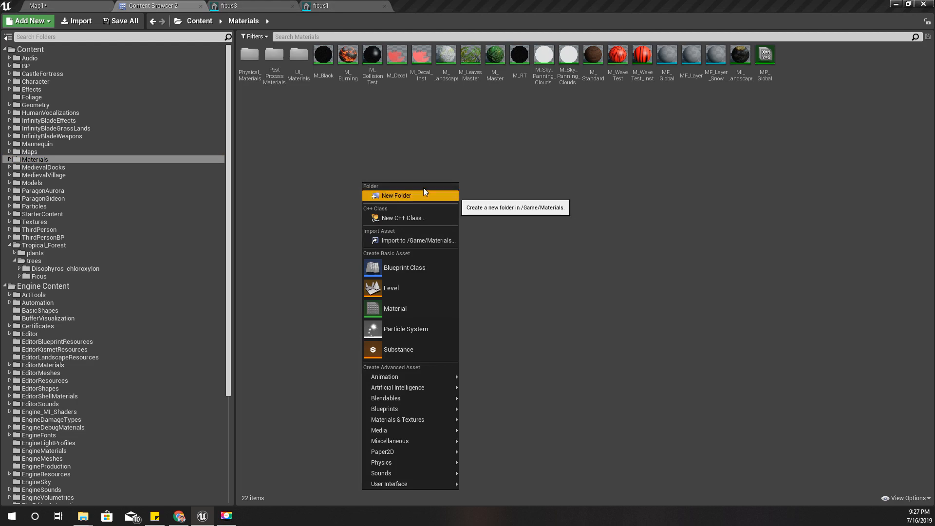
{"action": "left_click", "coordinate": [426, 169]}
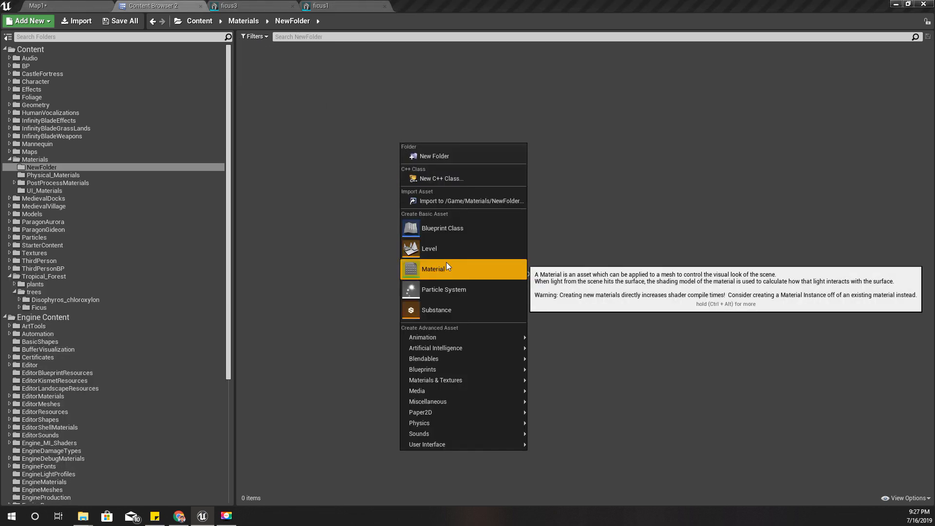
{"action": "left_click", "coordinate": [432, 269]}
{"action": "type", "text": "M_LeavesMaster"}
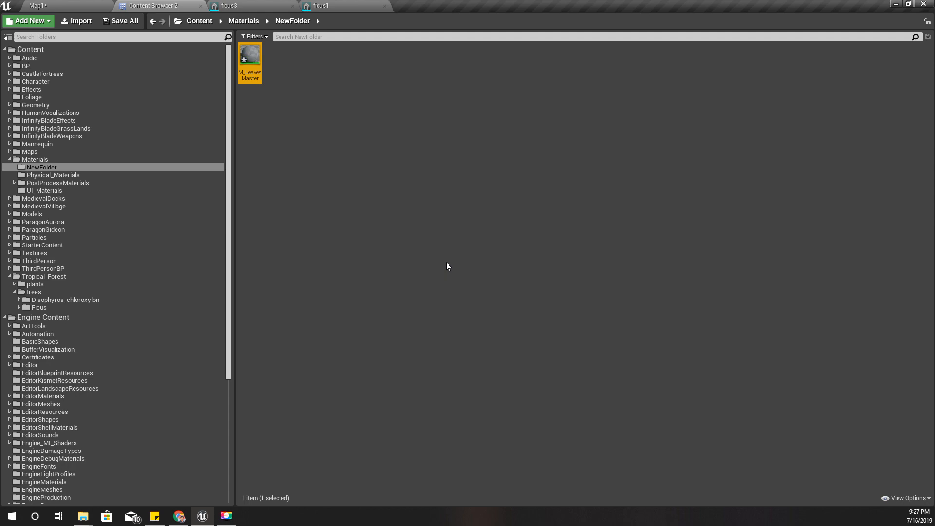
{"action": "double_click", "coordinate": [249, 53]}
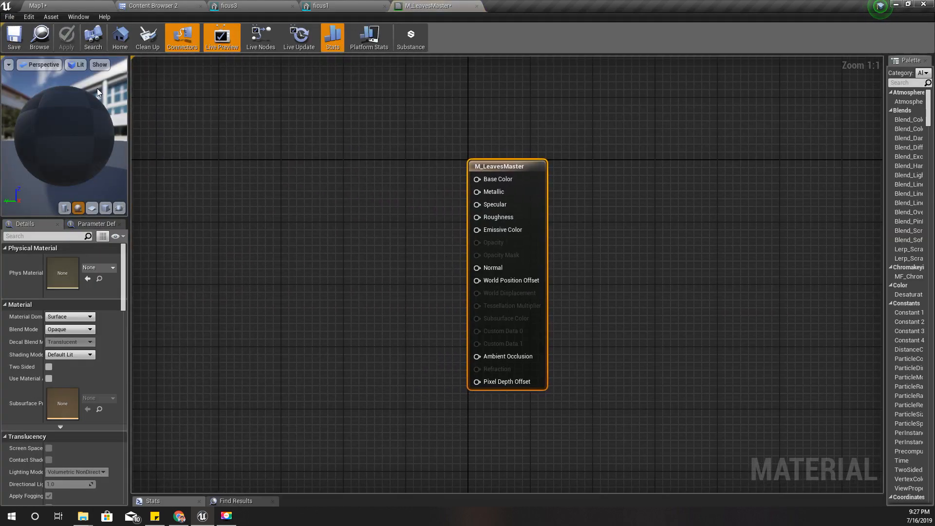
{"action": "left_click", "coordinate": [157, 6]}
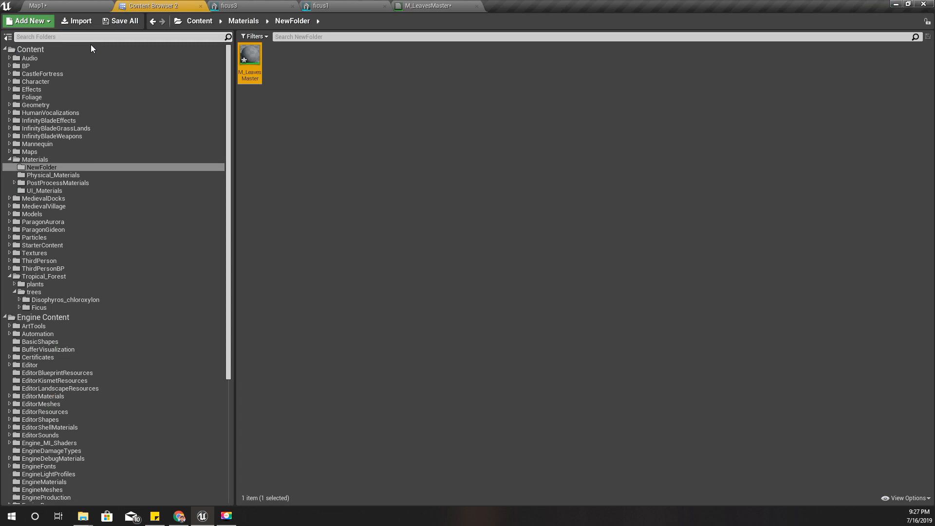
Step: Create the M_LeavesMaster_Inst material instance from M_LeavesMaster and return to the level
{"action": "right_click", "coordinate": [250, 60]}
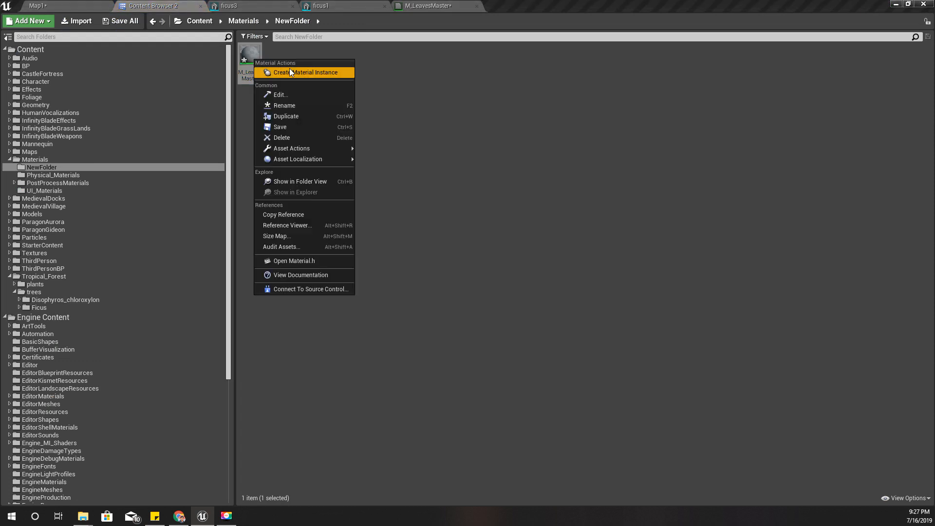
{"action": "left_click", "coordinate": [305, 73]}
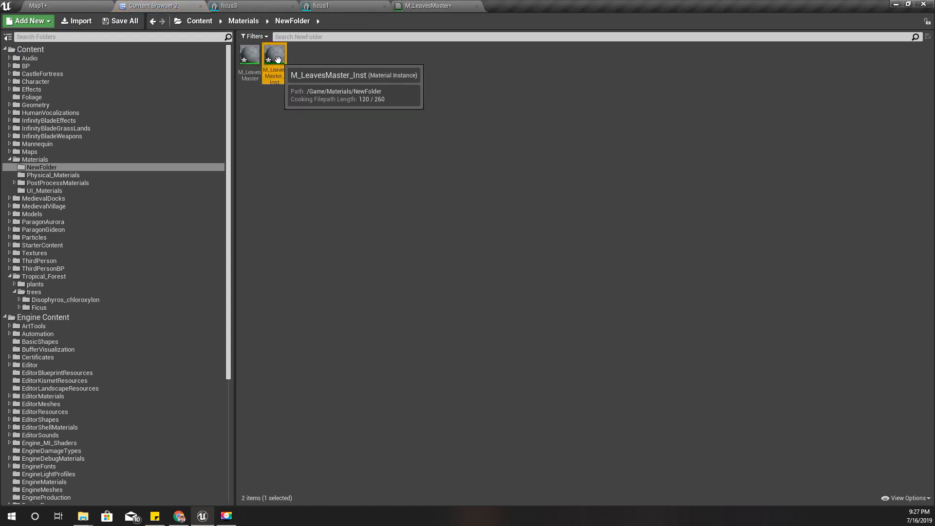
{"action": "left_click", "coordinate": [37, 5]}
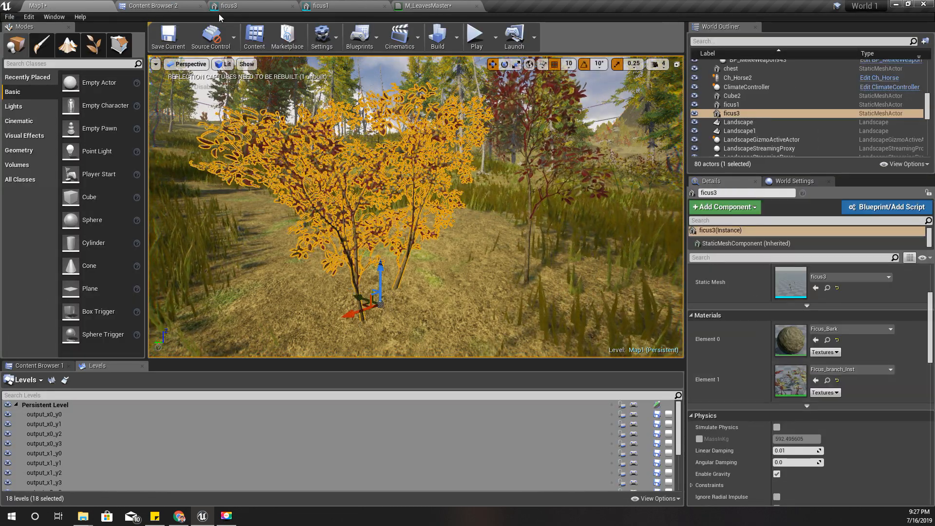
Step: Assign M_LeavesMaster_Inst as the leaf material on both ficus3 and ficus1
{"action": "left_click", "coordinate": [158, 6]}
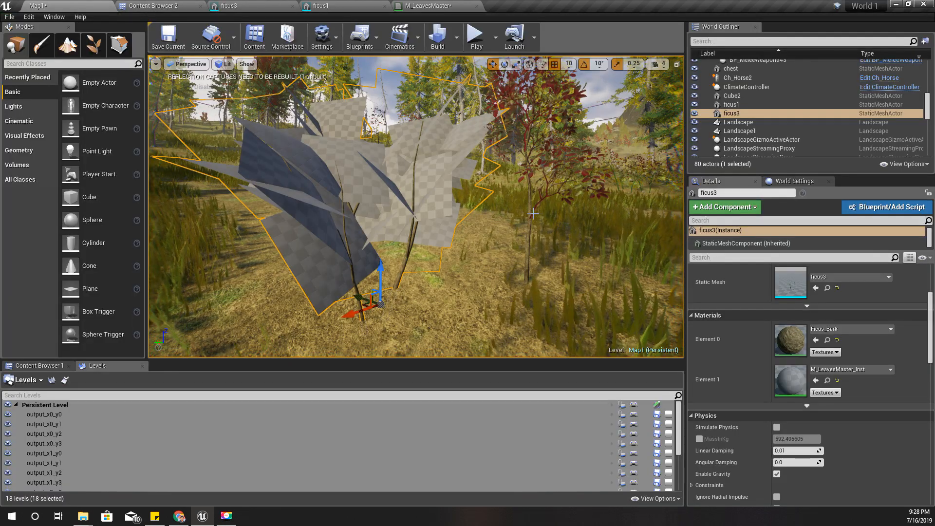
{"action": "left_click", "coordinate": [731, 104]}
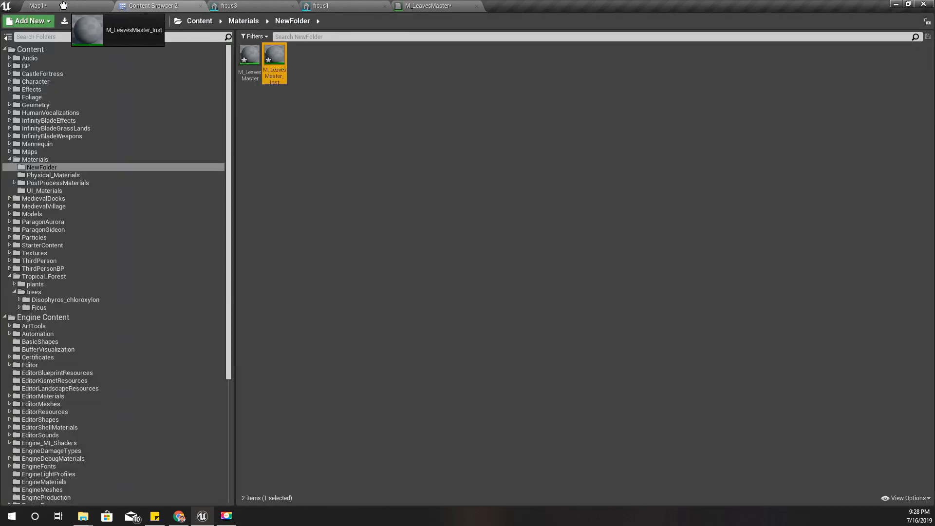
{"action": "left_click", "coordinate": [37, 6]}
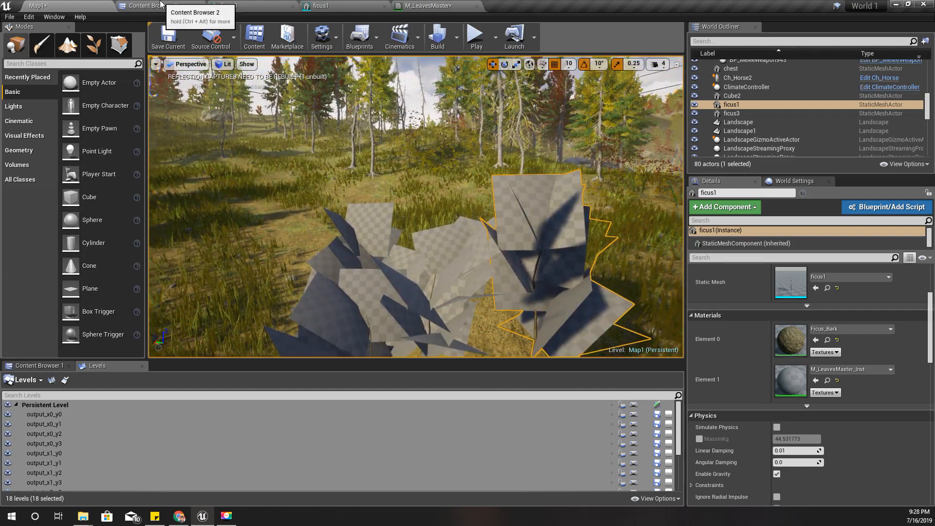
Step: Locate the ficus1 tree's original branch material and reach the Ficus Textures folder
{"action": "left_click", "coordinate": [428, 6]}
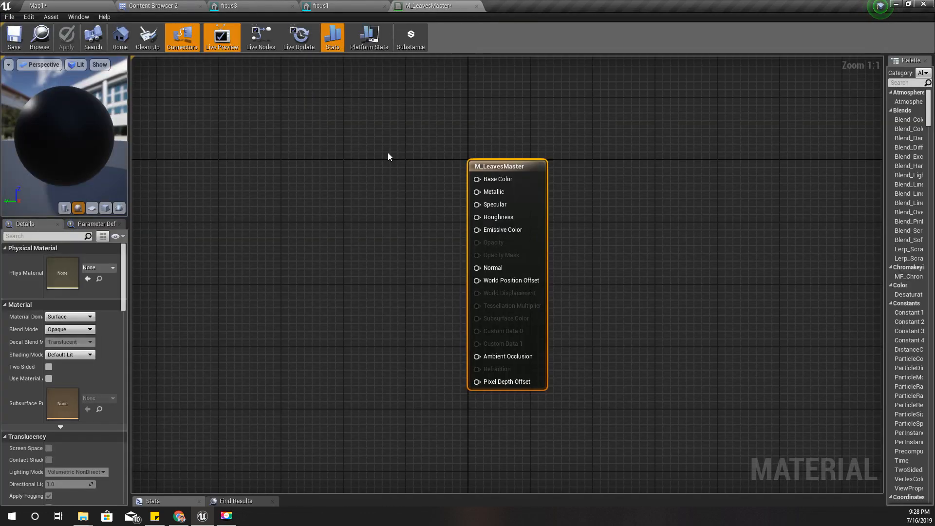
{"action": "mouse_move", "coordinate": [135, 155]}
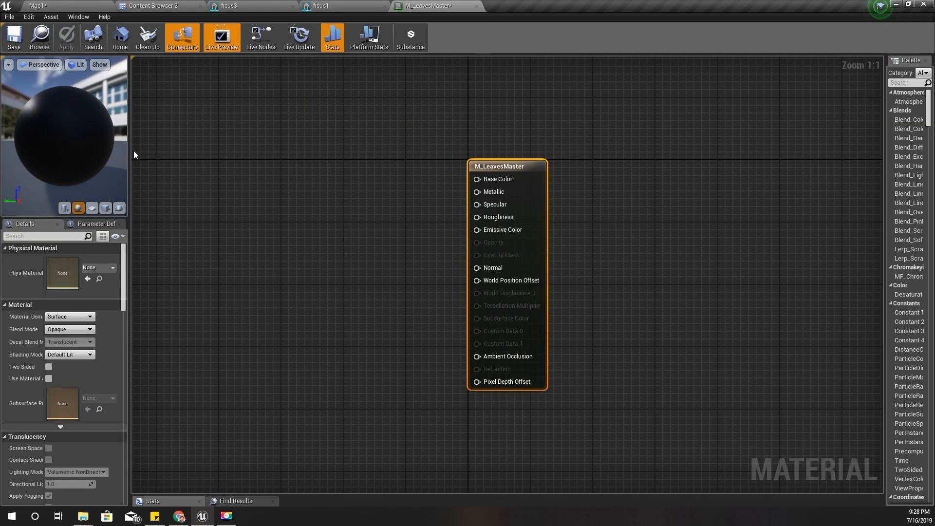
{"action": "left_click", "coordinate": [155, 6]}
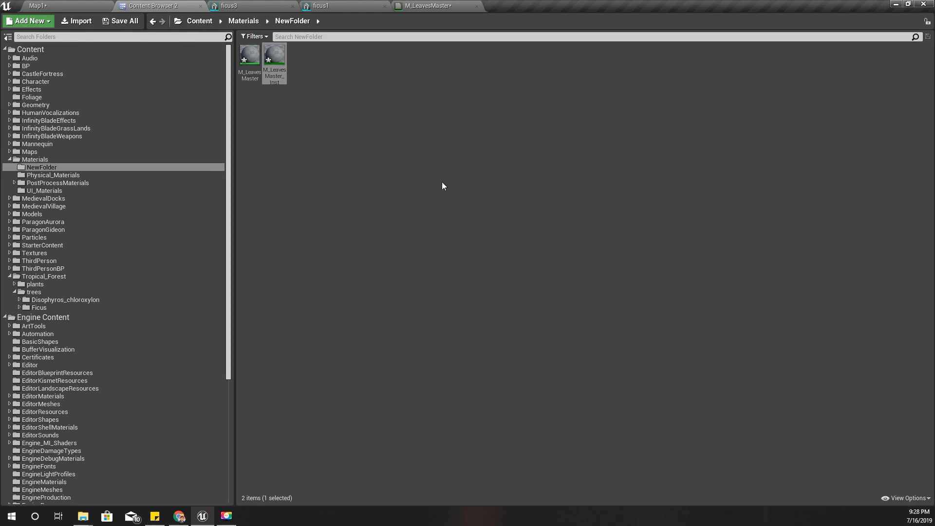
{"action": "left_click", "coordinate": [321, 6]}
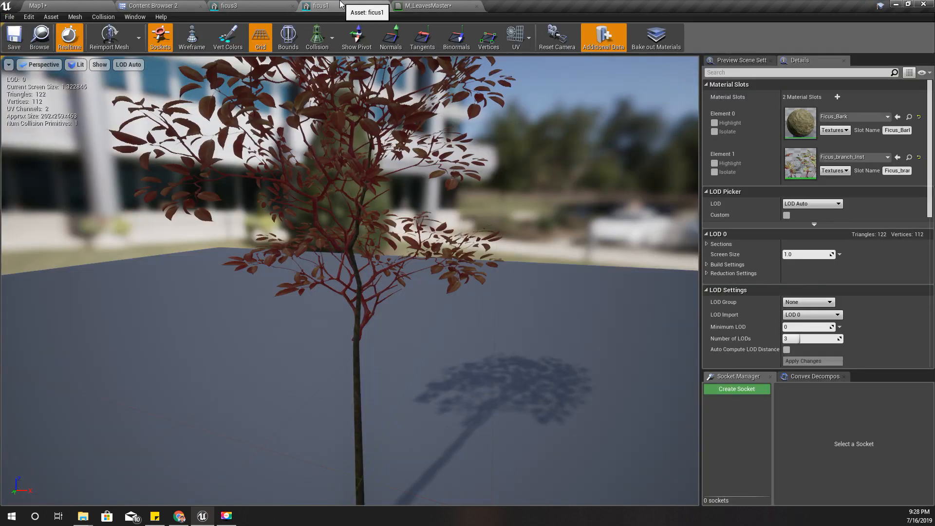
{"action": "mouse_move", "coordinate": [908, 157]}
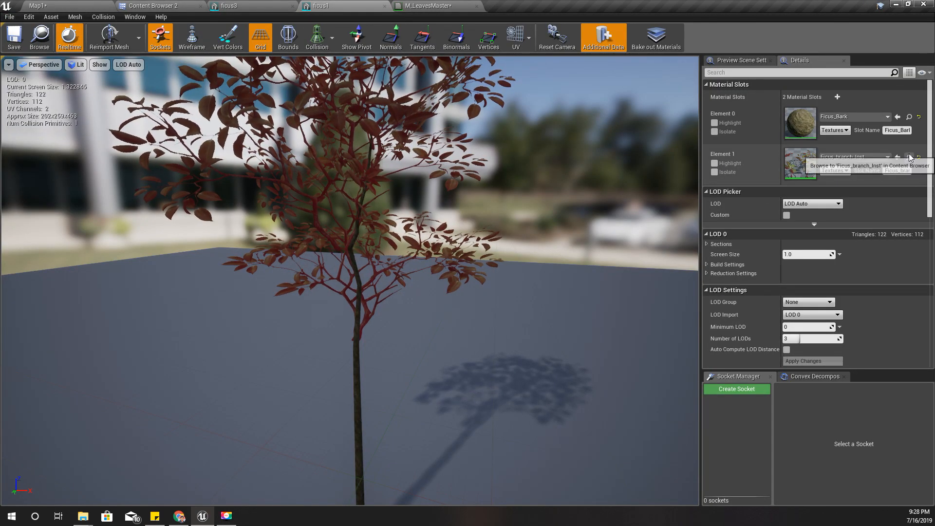
{"action": "left_click", "coordinate": [909, 157]}
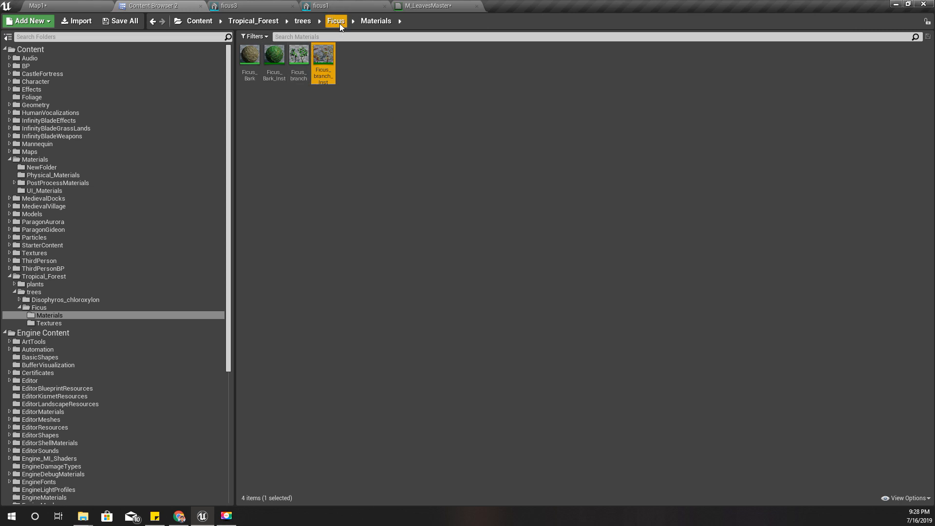
{"action": "left_click", "coordinate": [49, 323]}
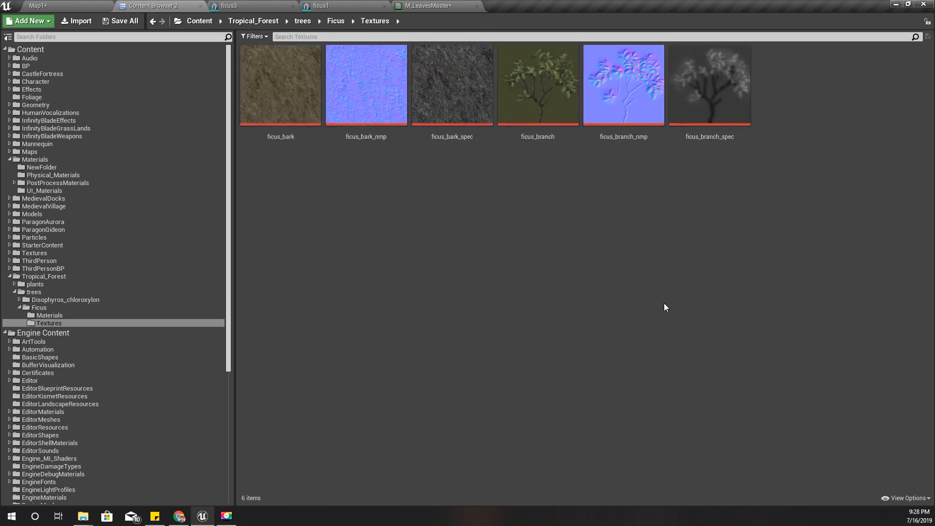
Step: Select the ficus_branch, ficus_branch_spec and ficus_branch_nmp textures and bring them to M_LeavesMaster
{"action": "left_click", "coordinate": [537, 85]}
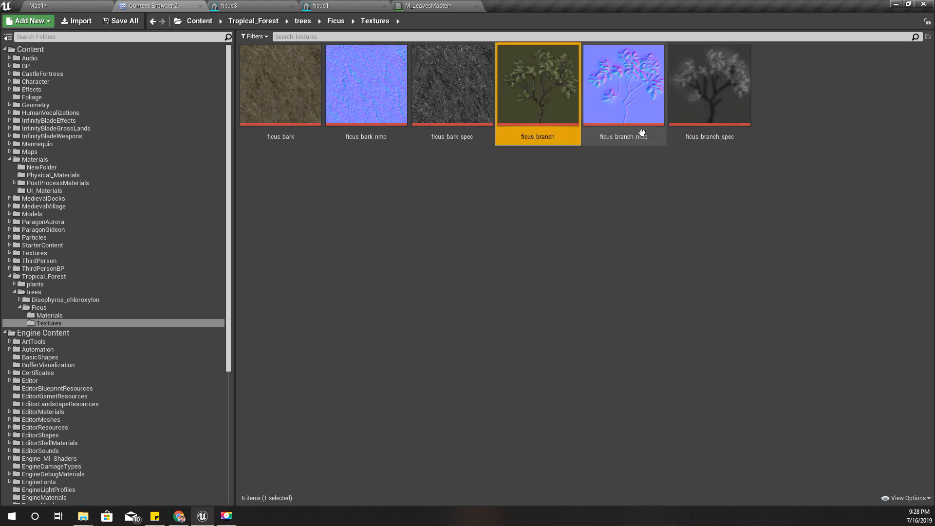
{"action": "left_click", "coordinate": [624, 85]}
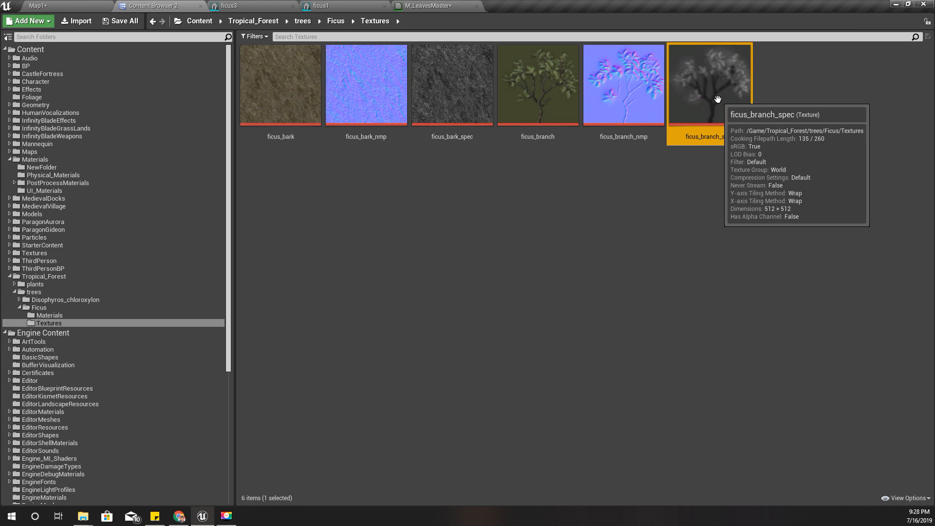
{"action": "left_click", "coordinate": [537, 85]}
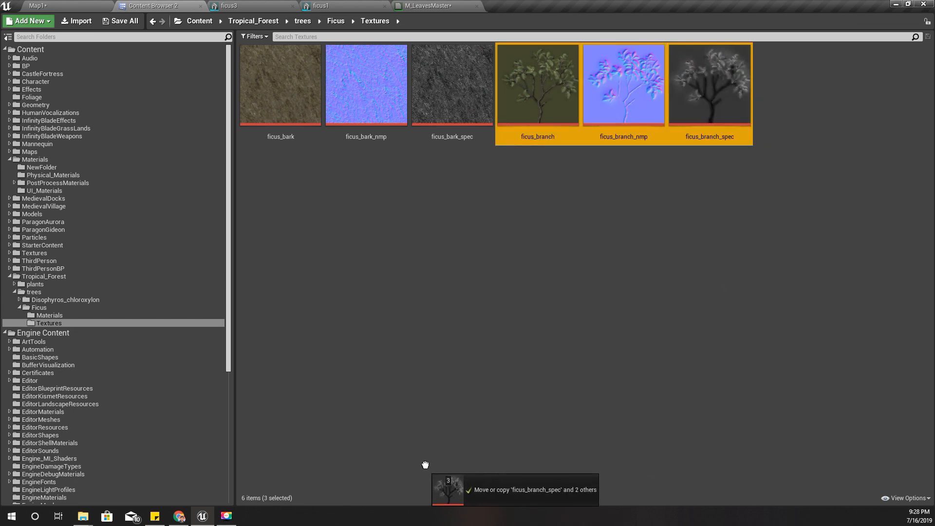
{"action": "left_click", "coordinate": [430, 6]}
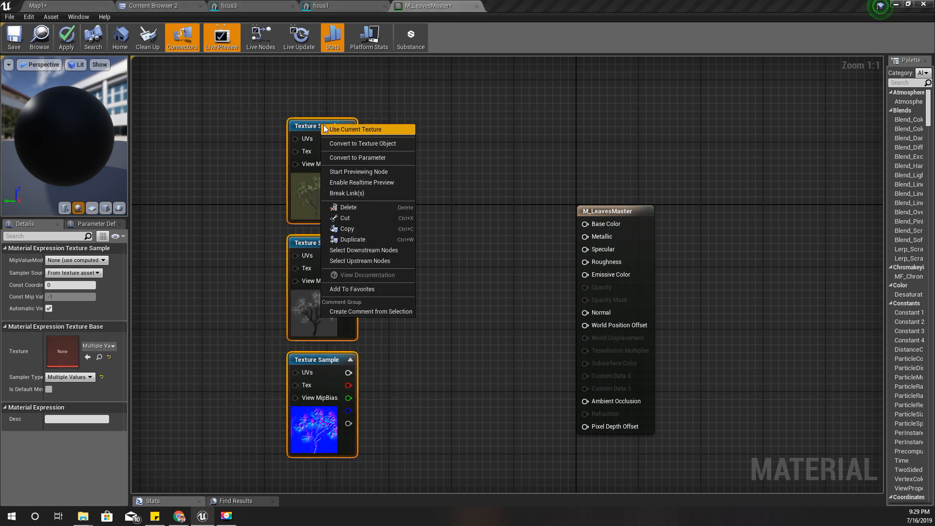
{"action": "mouse_move", "coordinate": [359, 171]}
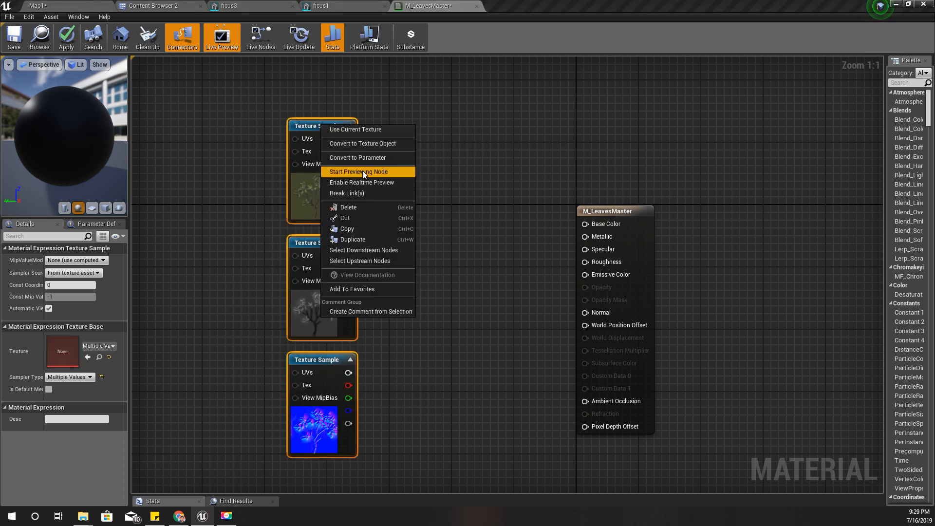
Step: Convert the texture samples to parameters named Base Color, Specular and Normal
{"action": "left_click", "coordinate": [362, 157]}
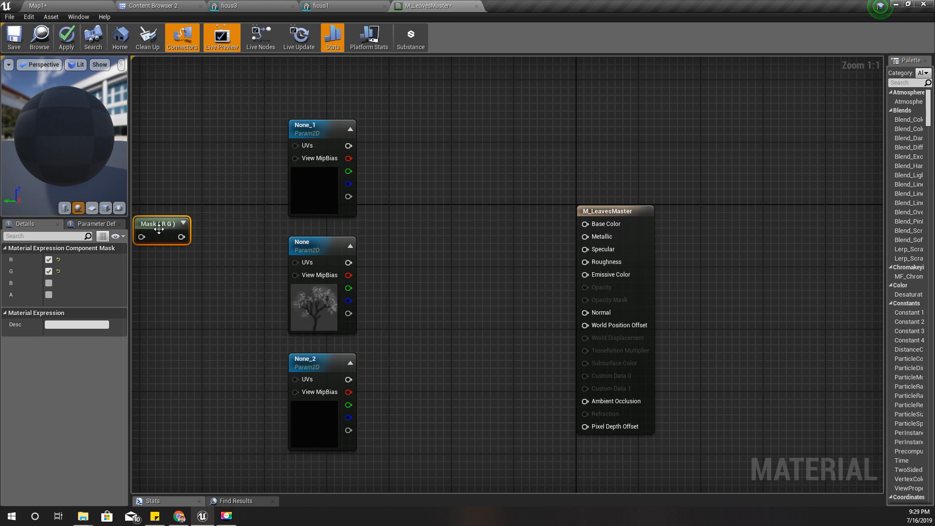
{"action": "left_click", "coordinate": [299, 124]}
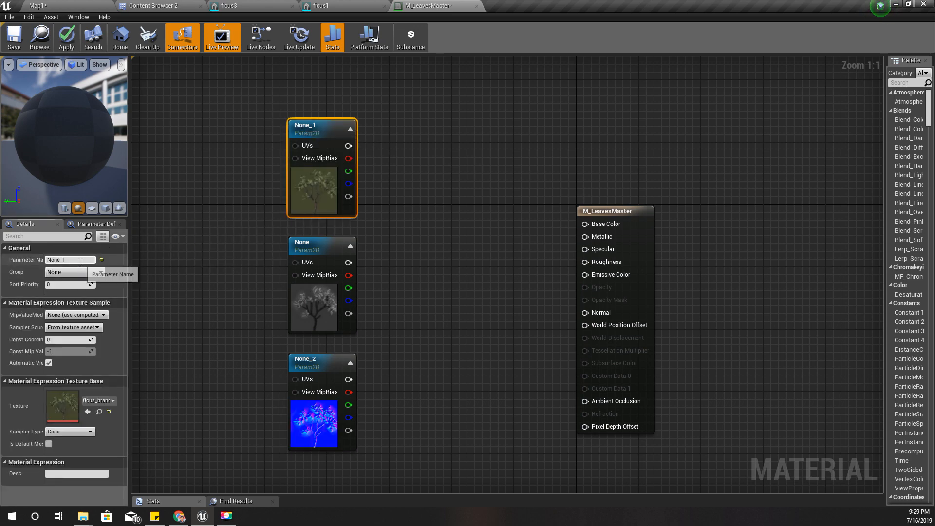
{"action": "type", "text": "Base Color"}
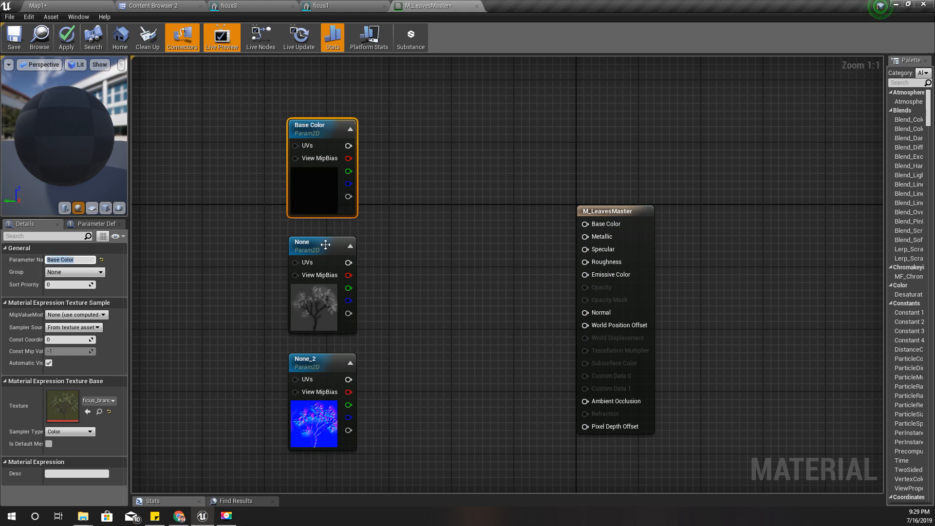
{"action": "left_click", "coordinate": [323, 242]}
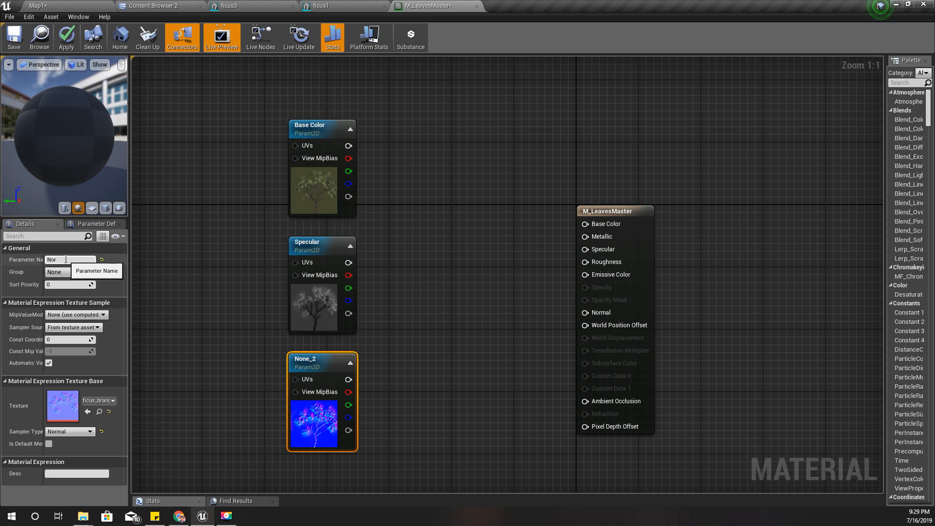
{"action": "type", "text": "Normal"}
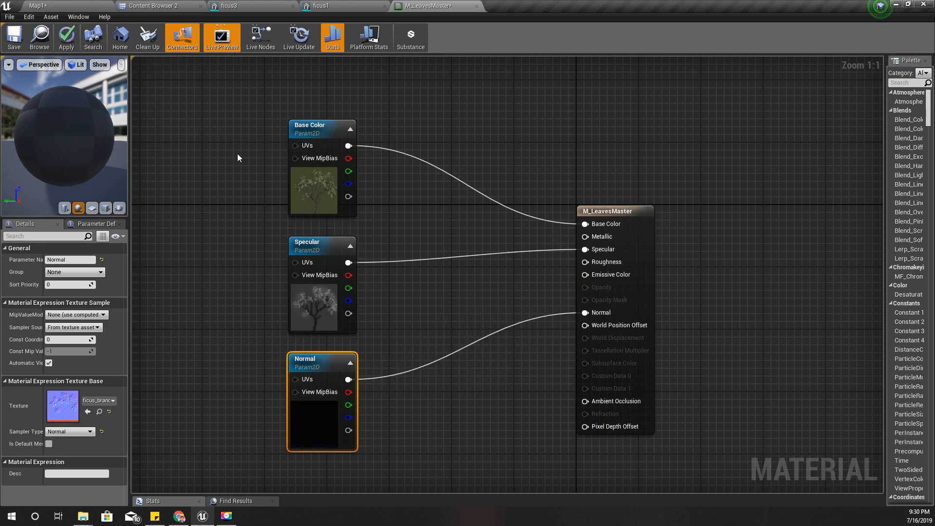
{"action": "mouse_move", "coordinate": [348, 197]}
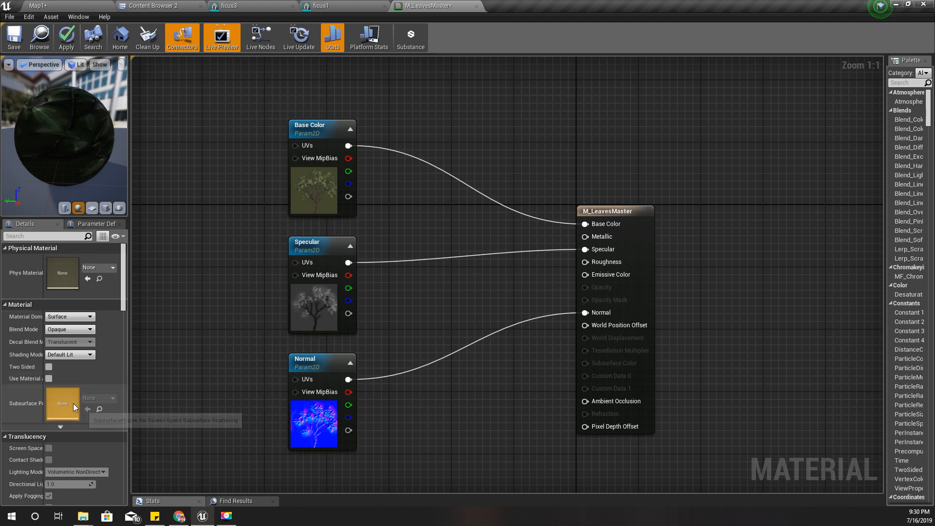
{"action": "mouse_move", "coordinate": [59, 333]}
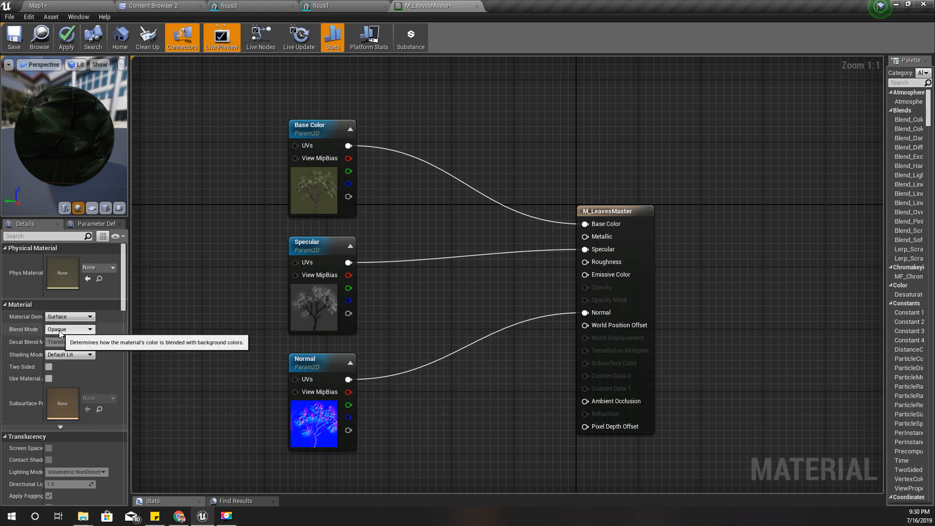
Step: Set M_LeavesMaster's blend mode to Masked and return to the Ficus Textures folder
{"action": "left_click", "coordinate": [69, 329]}
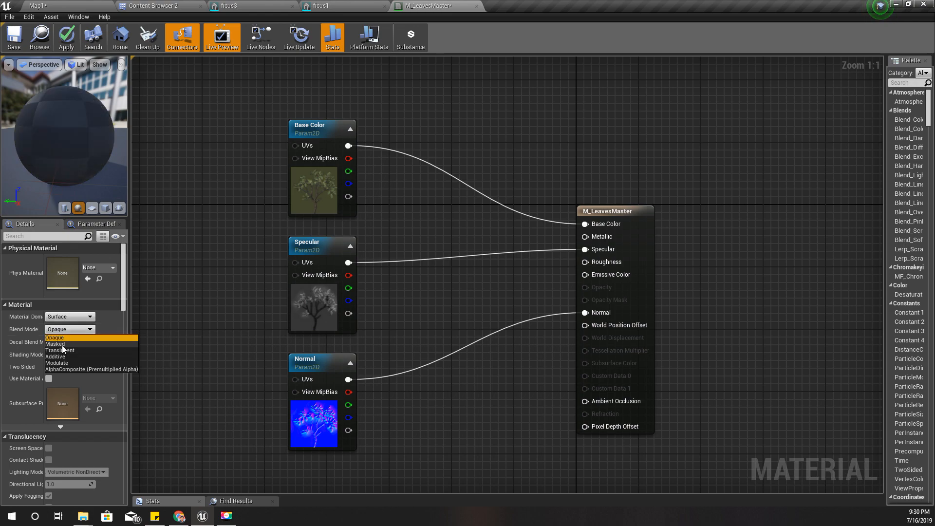
{"action": "left_click", "coordinate": [55, 344]}
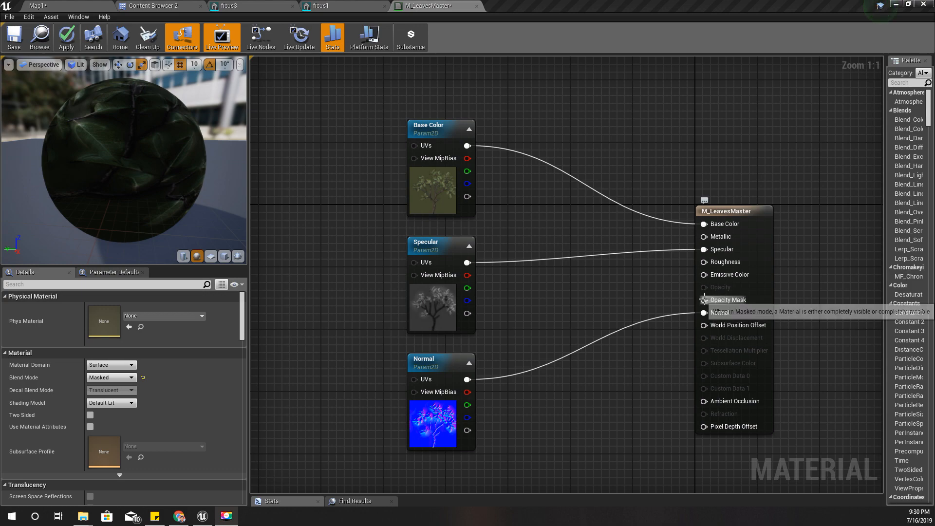
{"action": "left_click", "coordinate": [157, 6]}
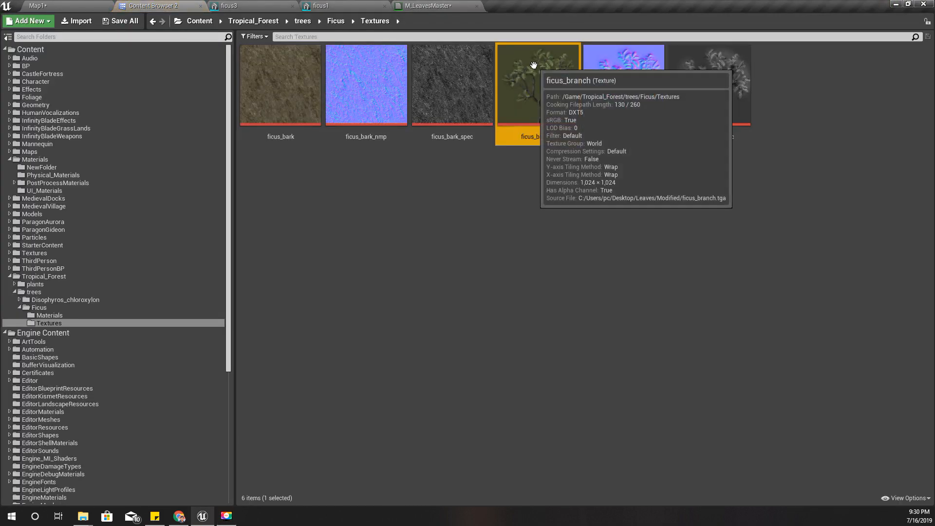
Step: Inspect the ficus_branch texture to confirm its transparent background
{"action": "double_click", "coordinate": [538, 86]}
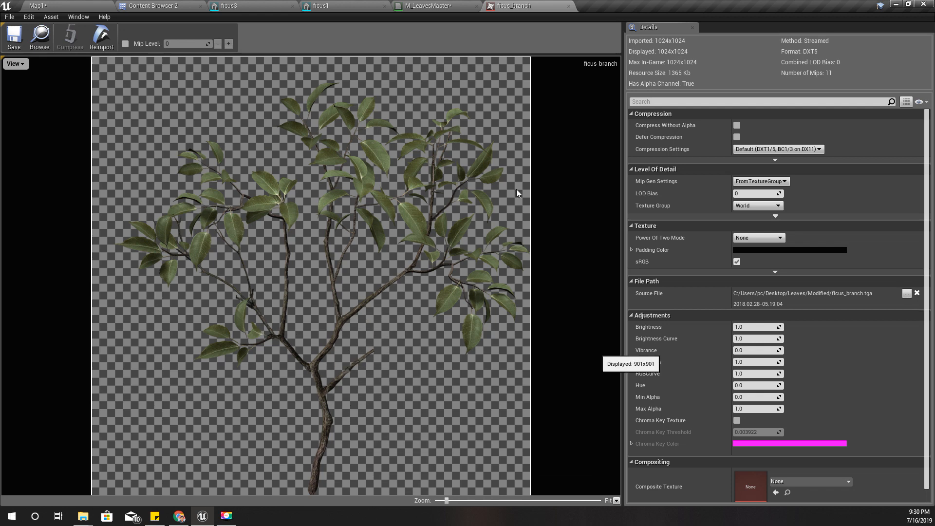
{"action": "mouse_move", "coordinate": [159, 5]}
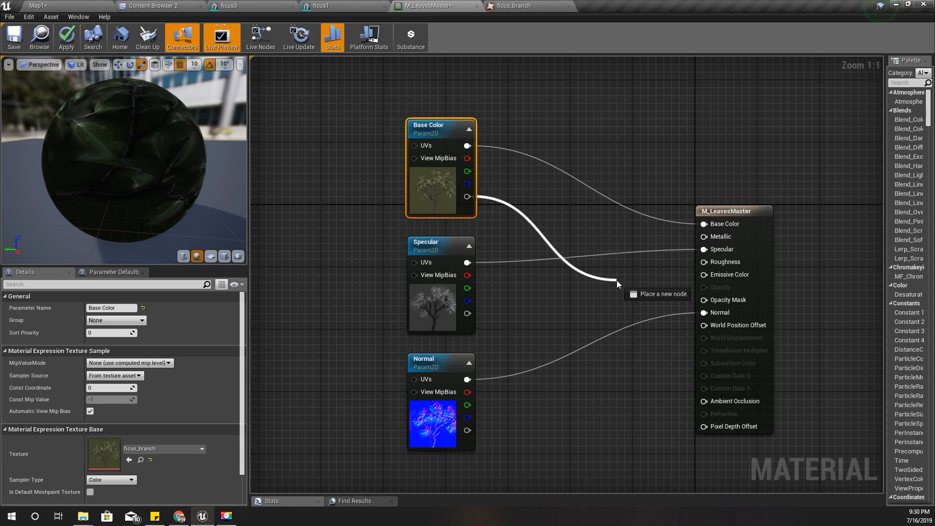
{"action": "mouse_move", "coordinate": [656, 296]}
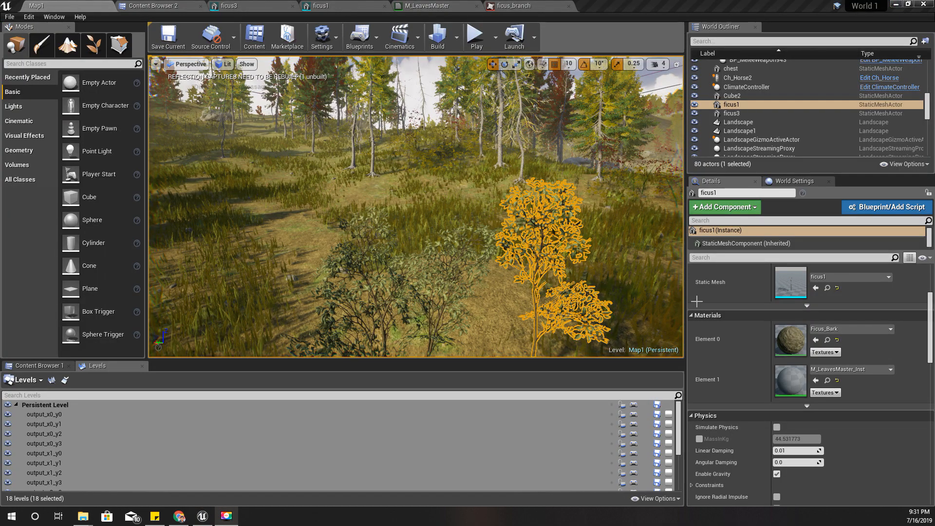
Step: Deselect the ficus tree in the level to view its cut-out leafy branches
{"action": "left_click", "coordinate": [758, 111]}
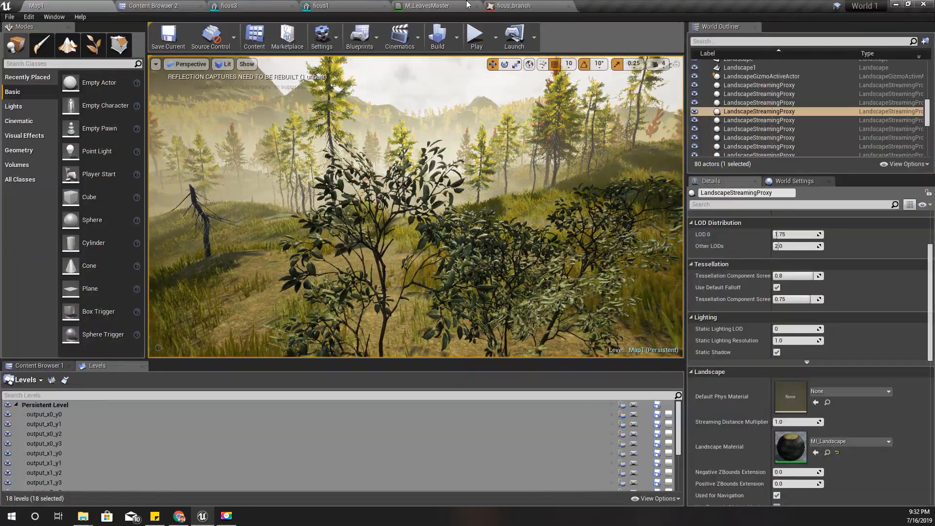
Step: Set M_LeavesMaster's shading model to Subsurface
{"action": "left_click", "coordinate": [425, 6]}
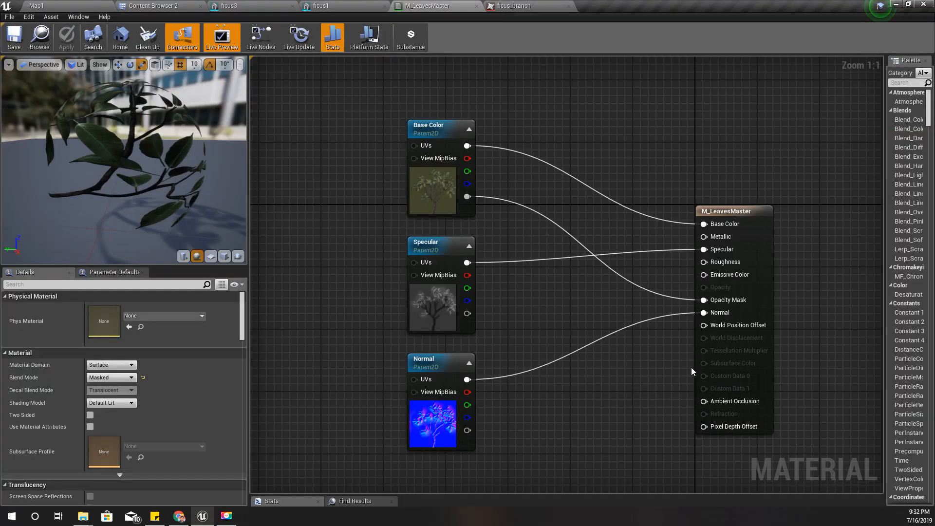
{"action": "mouse_move", "coordinate": [119, 403]}
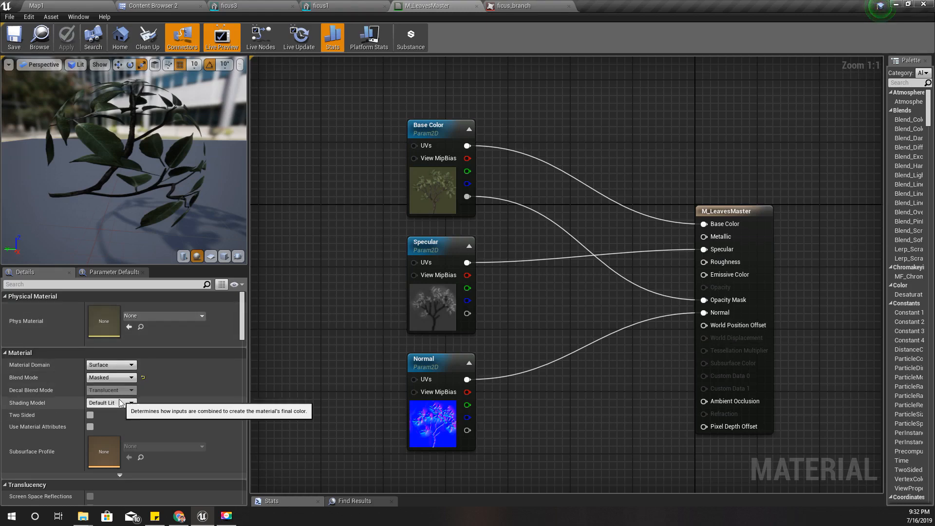
{"action": "left_click", "coordinate": [110, 402]}
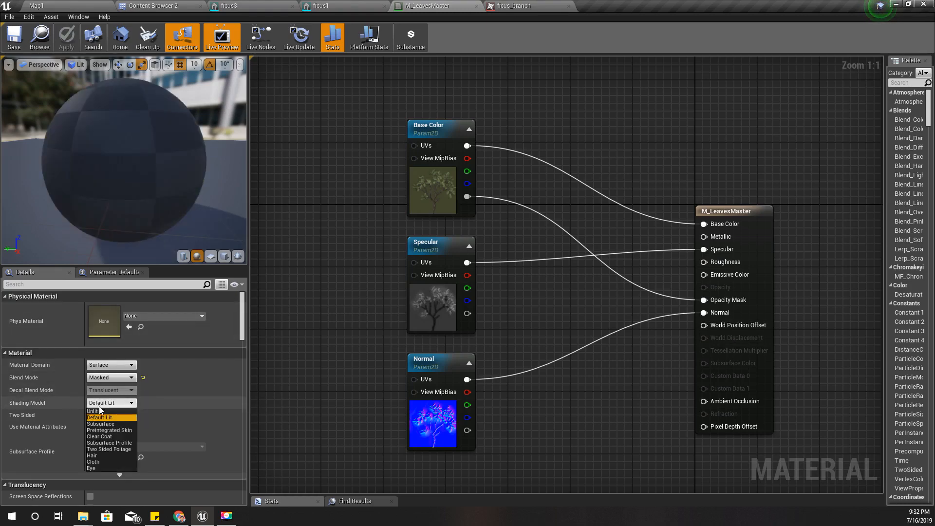
{"action": "mouse_move", "coordinate": [101, 424]}
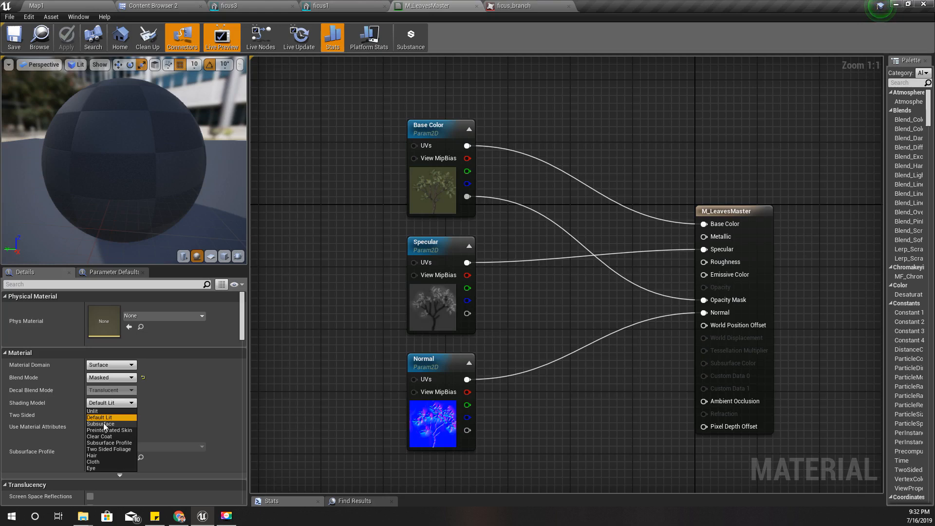
{"action": "left_click", "coordinate": [101, 424]}
{"action": "type", "text": "vector parame"}
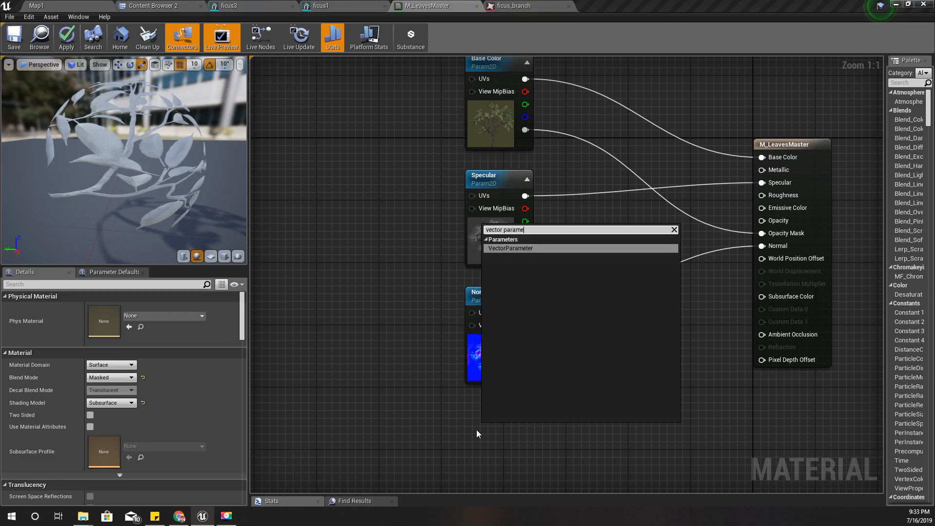
Step: Add a green Subsurface Color vector parameter multiplied with the leaf texture, then check the trees in the level
{"action": "left_click", "coordinate": [511, 248]}
{"action": "type", "text": "Subsurface Color"}
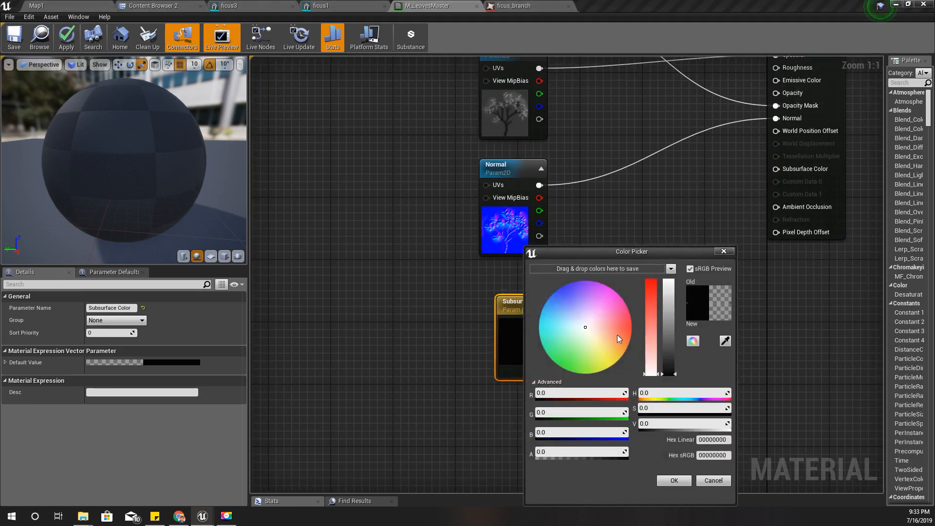
{"action": "left_click", "coordinate": [551, 351]}
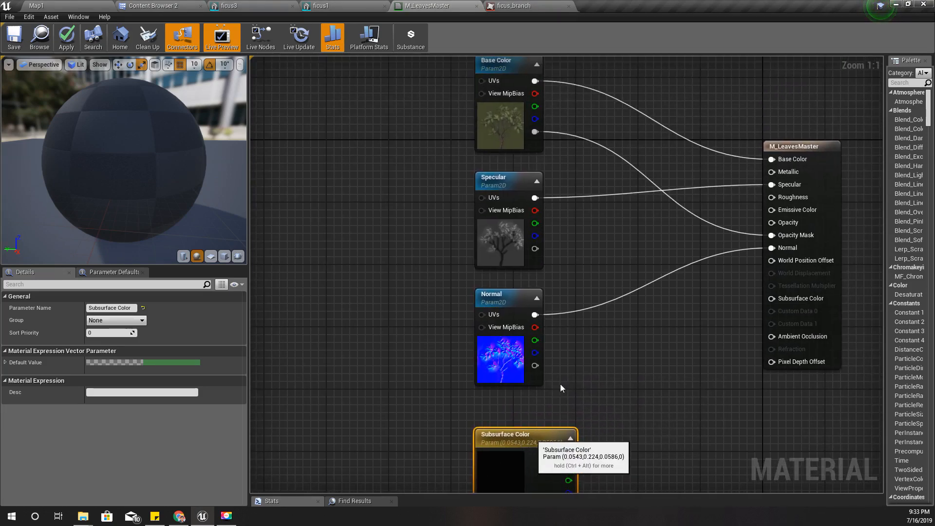
{"action": "scroll", "scroll_direction": "down", "scroll_amount": 3}
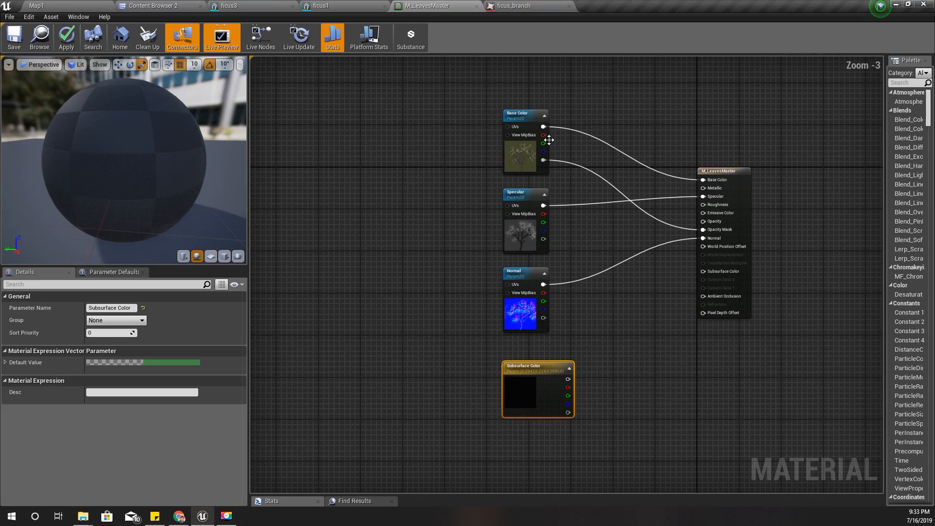
{"action": "mouse_move", "coordinate": [542, 126]}
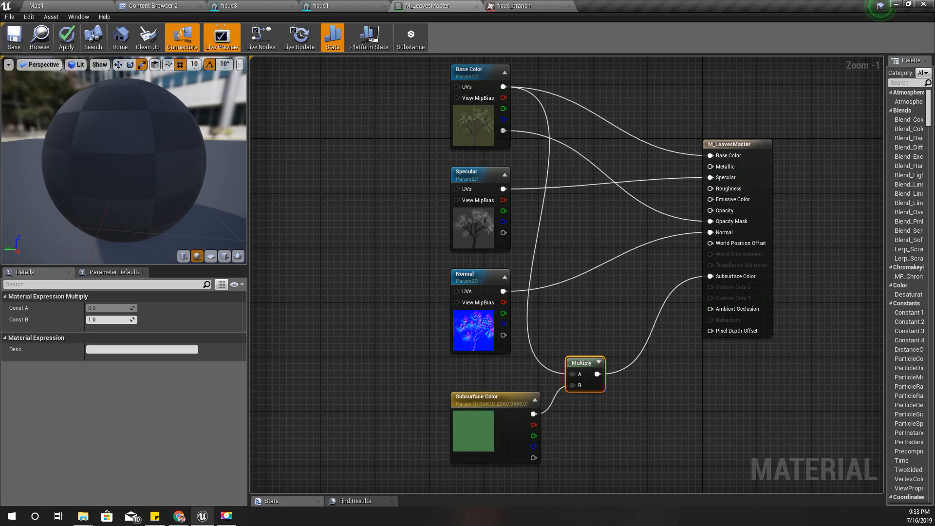
{"action": "left_click", "coordinate": [36, 6]}
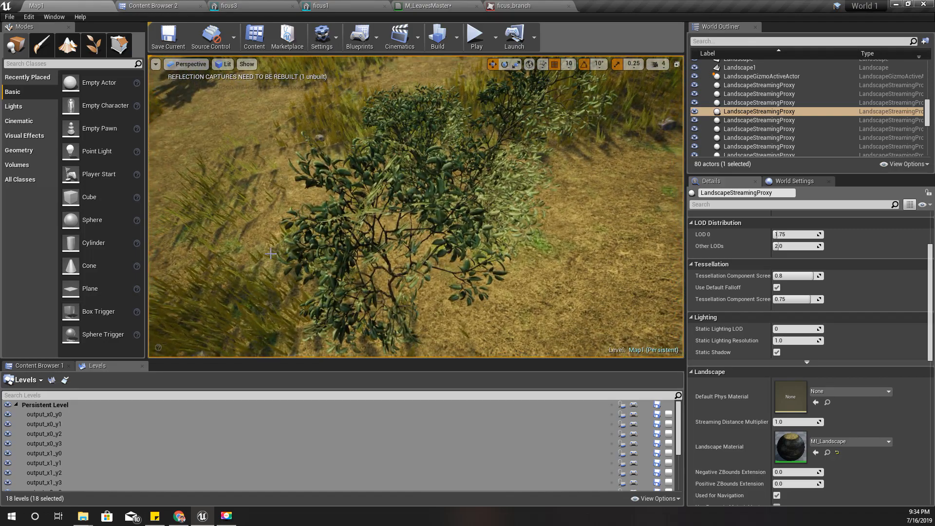
Step: Fly around the ficus bushes, then switch back to the M_LeavesMaster graph
{"action": "key", "text": "F11"}
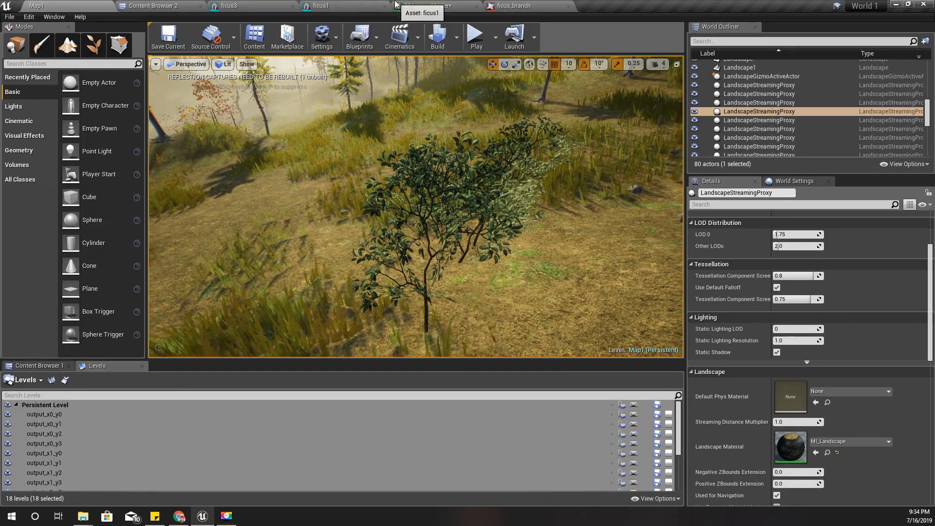
{"action": "left_click", "coordinate": [426, 6]}
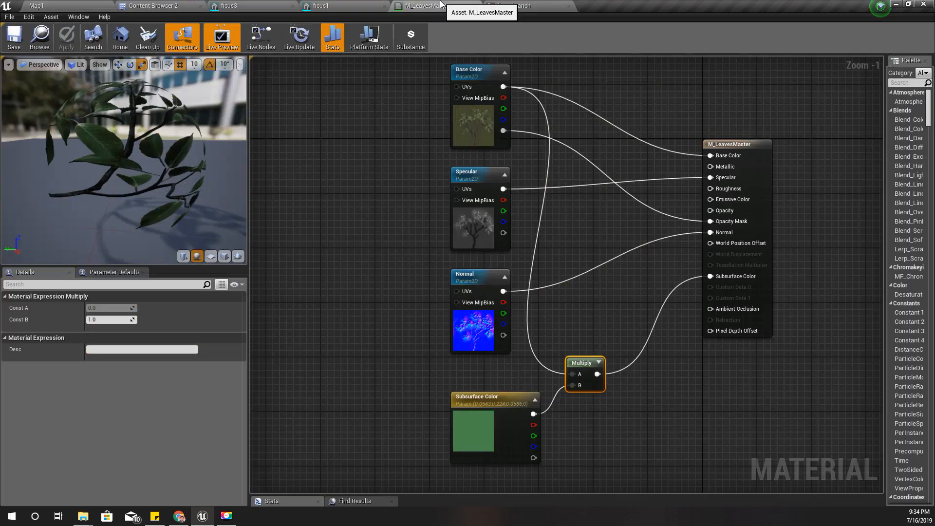
Step: Select the material result node and set M_LeavesMaster to Two Sided
{"action": "left_click", "coordinate": [729, 144]}
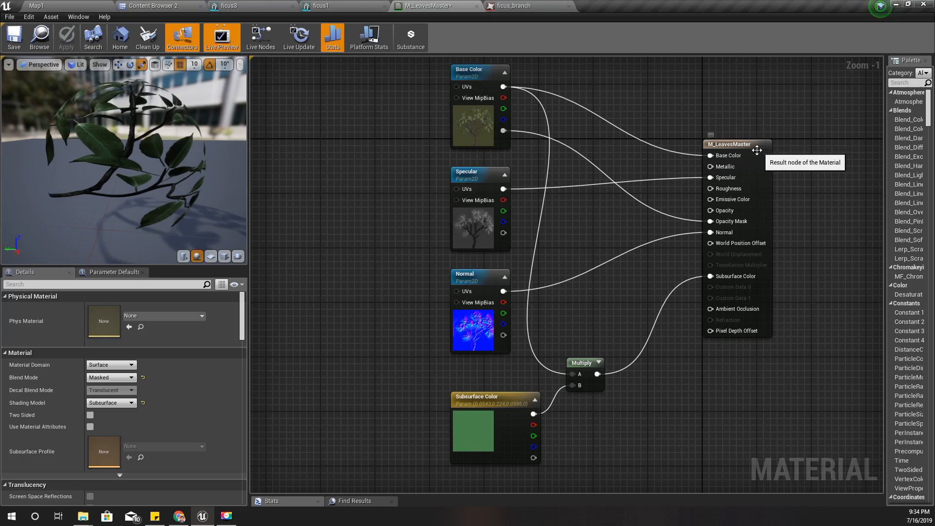
{"action": "left_click", "coordinate": [737, 144]}
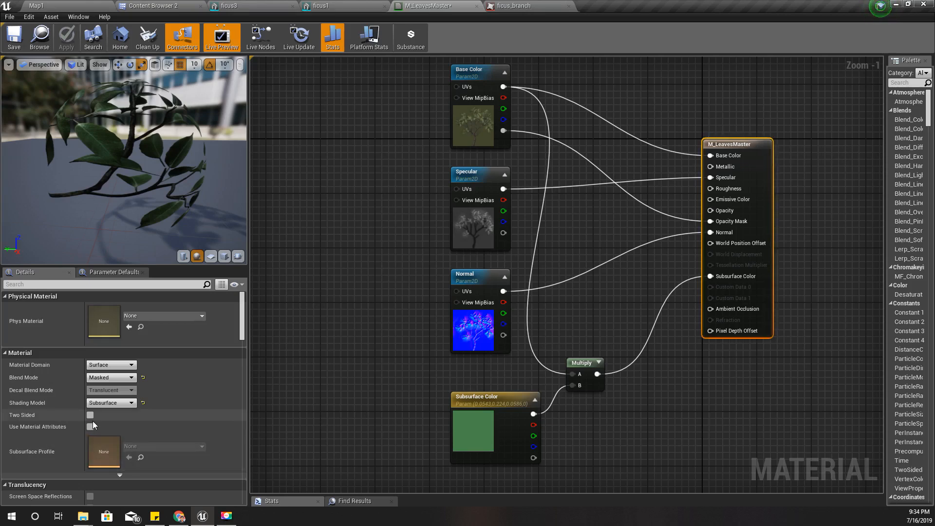
{"action": "left_click", "coordinate": [89, 415]}
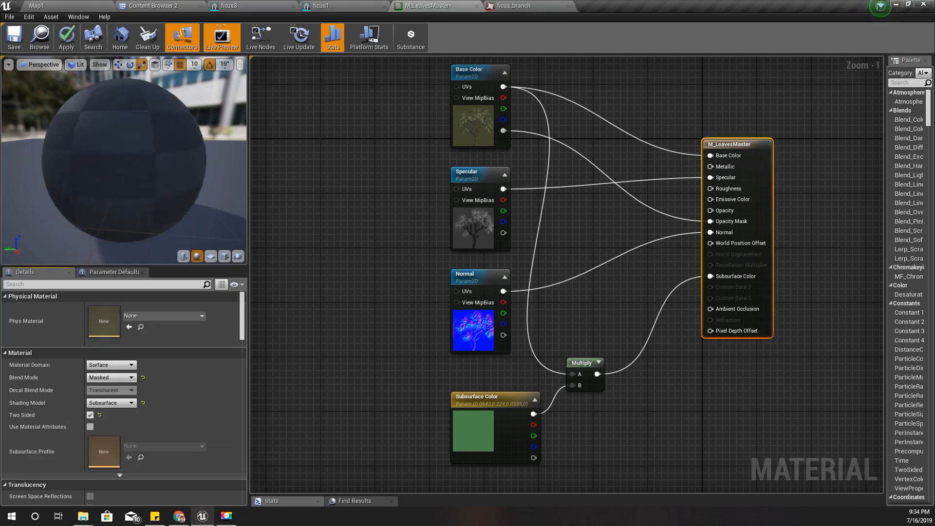
{"action": "mouse_move", "coordinate": [66, 37]}
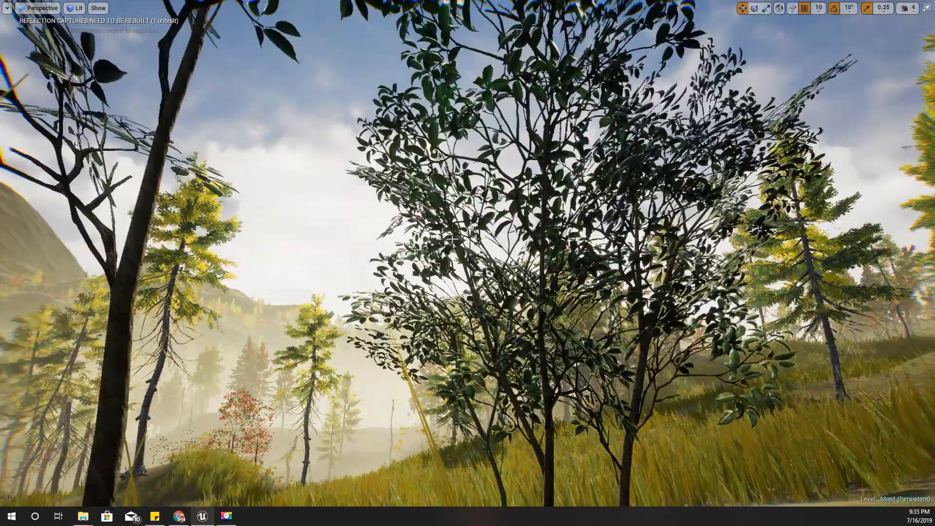
Step: Move the camera back to view the trees, then return to the M_LeavesMaster graph
{"action": "left_click_drag", "start_coordinate": [467, 263], "coordinate": [467, 119]}
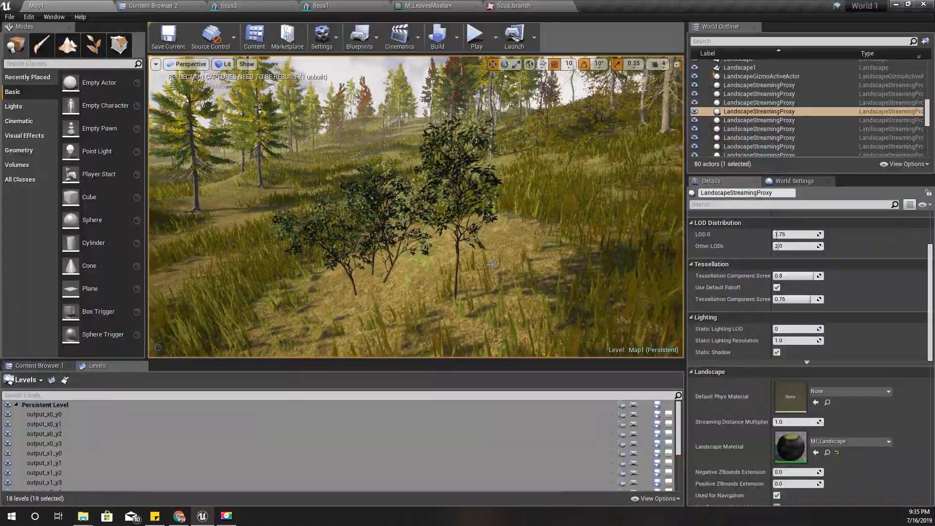
{"action": "left_click", "coordinate": [425, 6]}
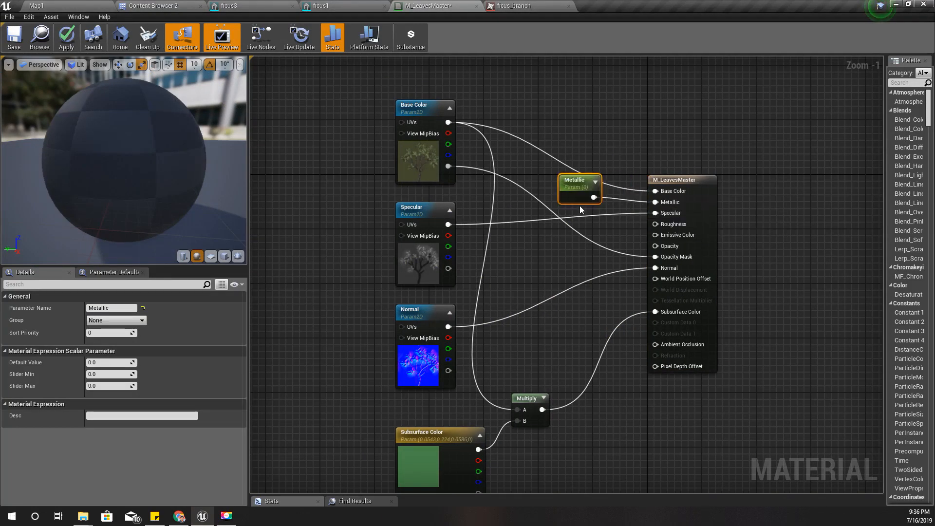
{"action": "mouse_move", "coordinate": [699, 246]}
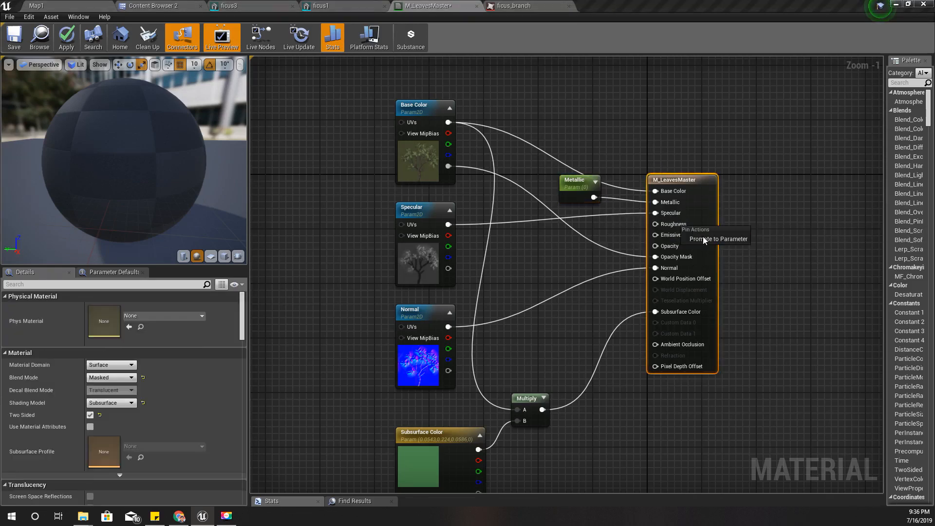
Step: Promote Roughness to a parameter and set the Metallic default to 0.14, then adjust Roughness
{"action": "left_click", "coordinate": [717, 239]}
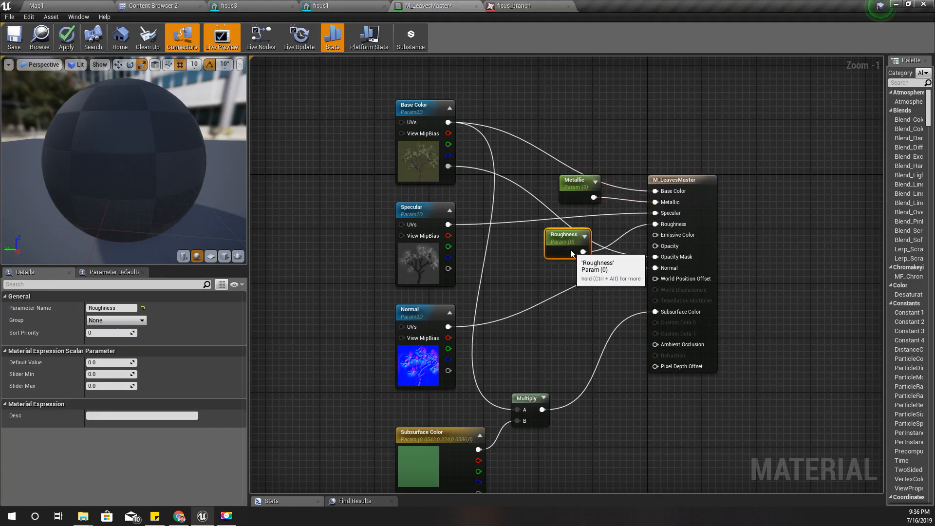
{"action": "mouse_move", "coordinate": [679, 311]}
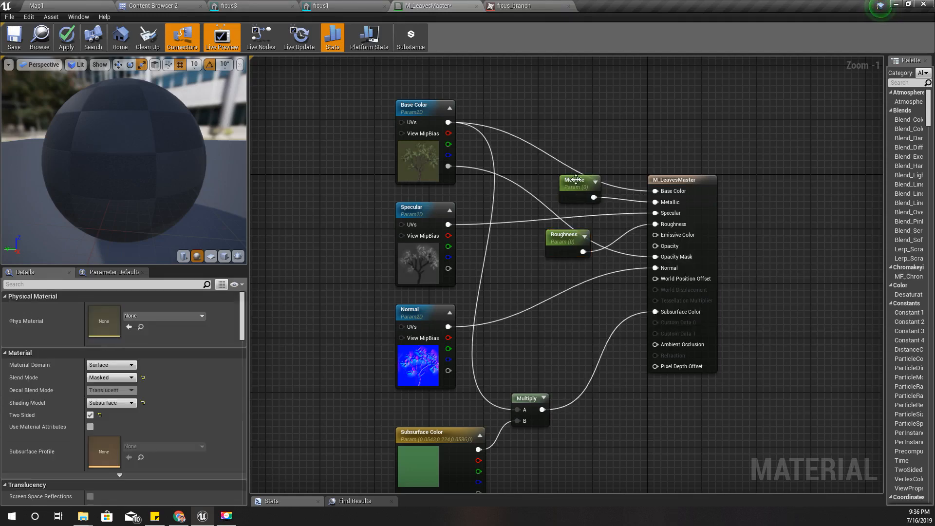
{"action": "left_click", "coordinate": [576, 185]}
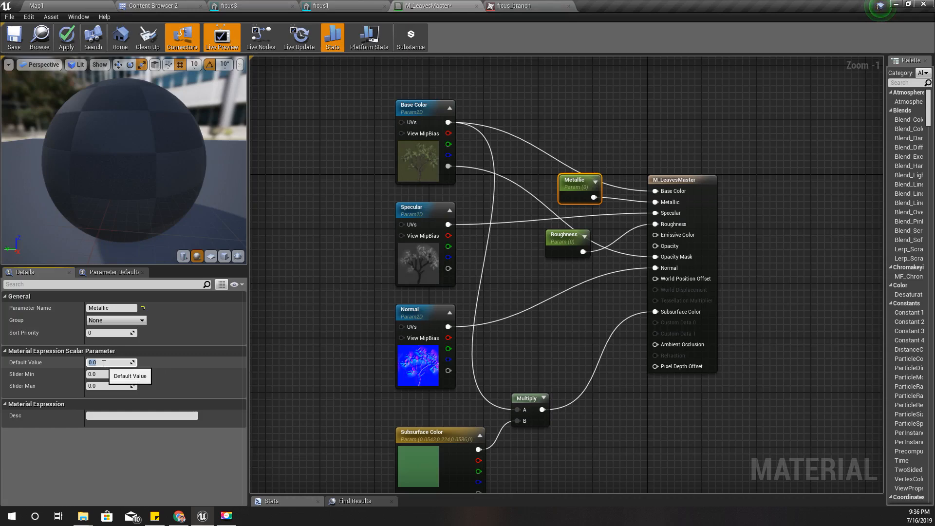
{"action": "type", "text": "0.14"}
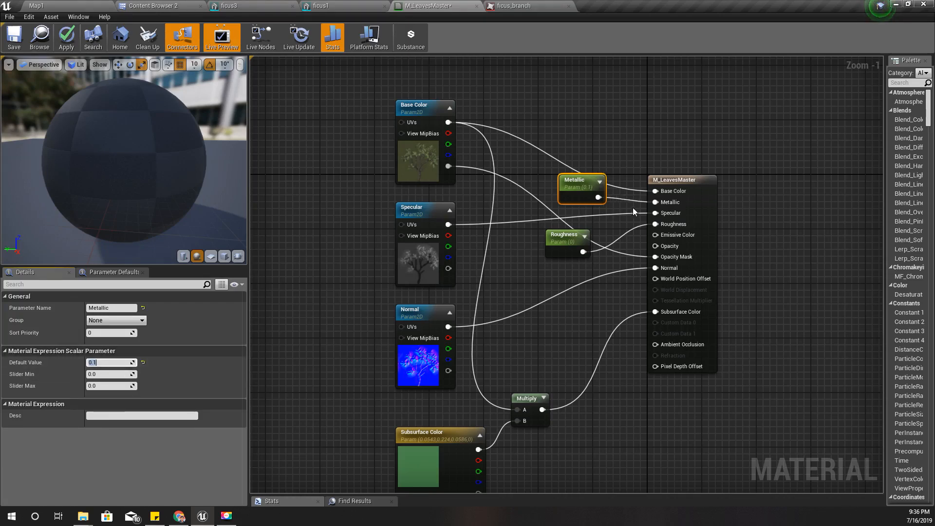
{"action": "left_click", "coordinate": [567, 234]}
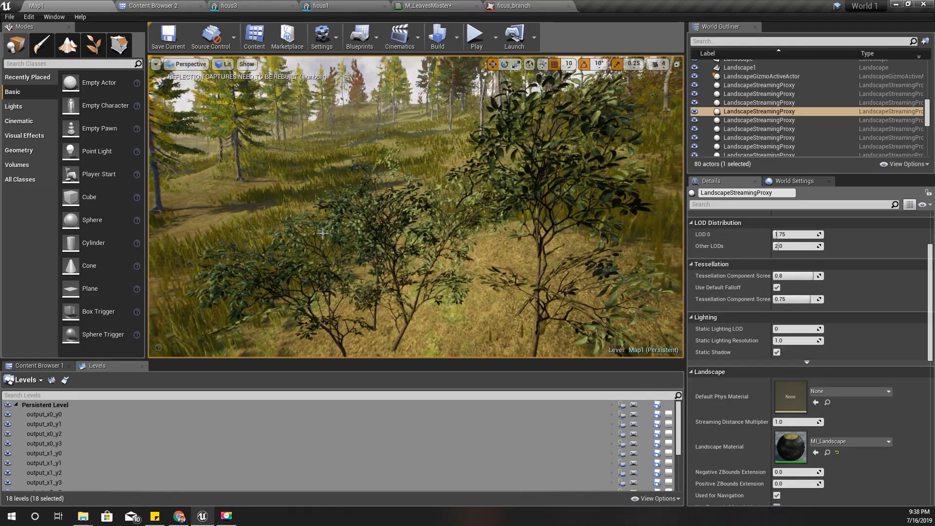
{"action": "left_click", "coordinate": [435, 6]}
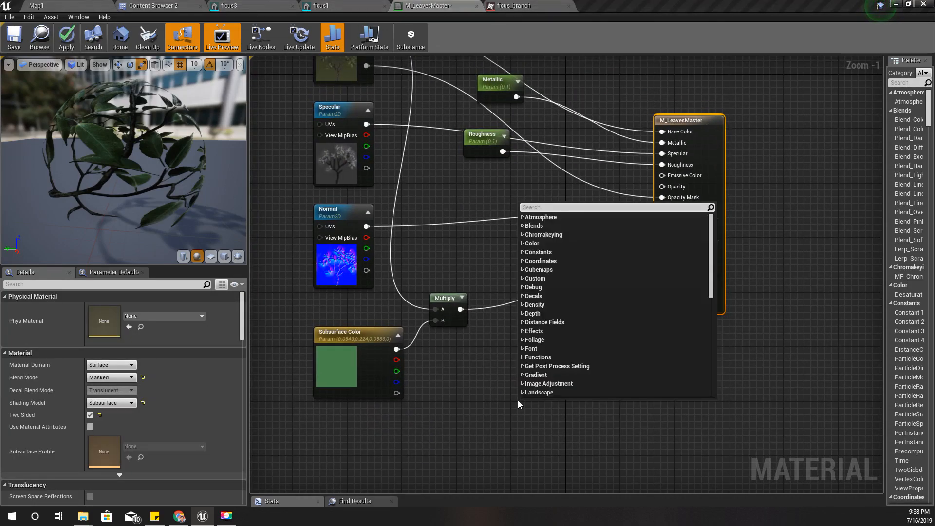
Step: Search 'simple gra' and add a SimpleGrassWind node to the graph
{"action": "type", "text": "simple gra"}
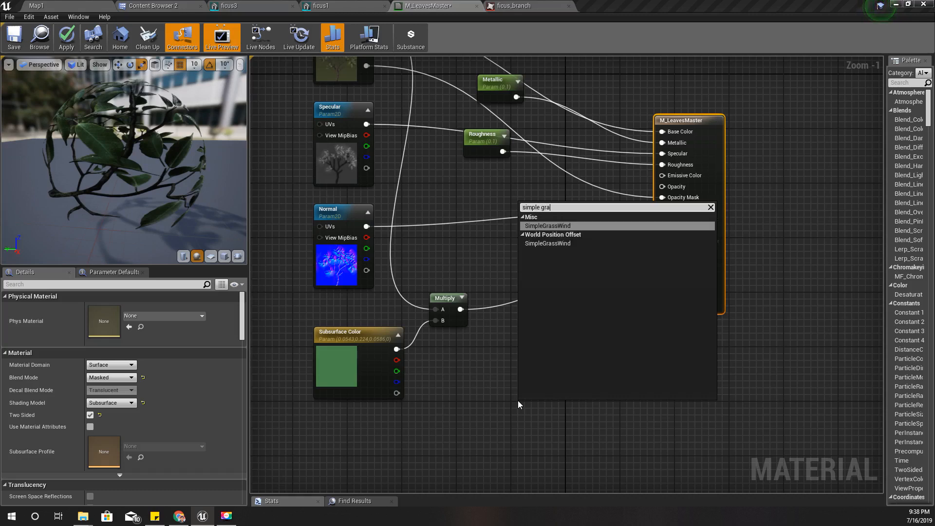
{"action": "left_click", "coordinate": [546, 225]}
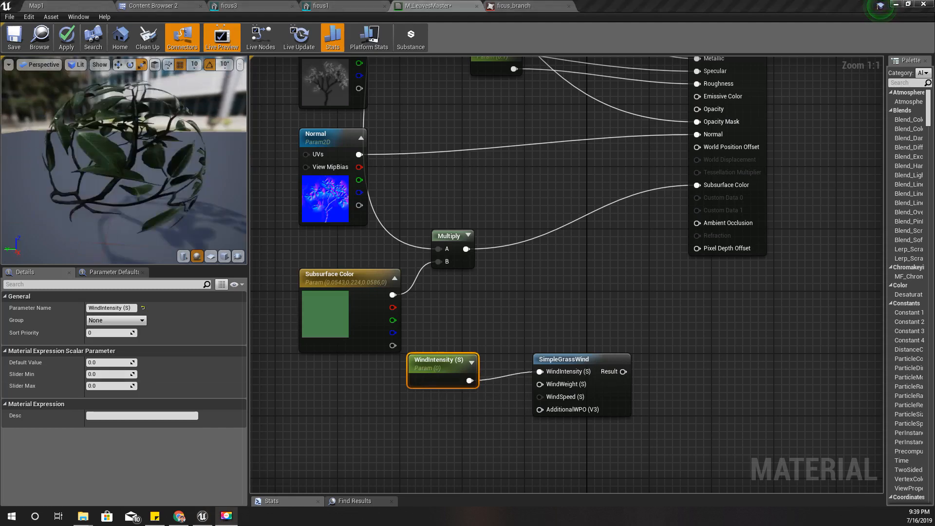
{"action": "mouse_move", "coordinate": [540, 384]}
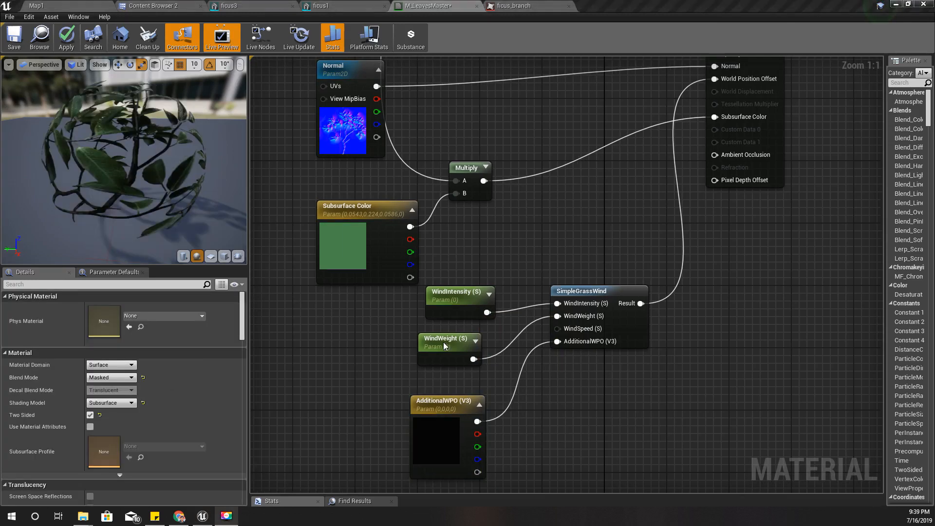
Step: Set the WindIntensity default to 0.5 and apply the material changes
{"action": "left_click", "coordinate": [458, 295]}
{"action": "type", "text": ".5"}
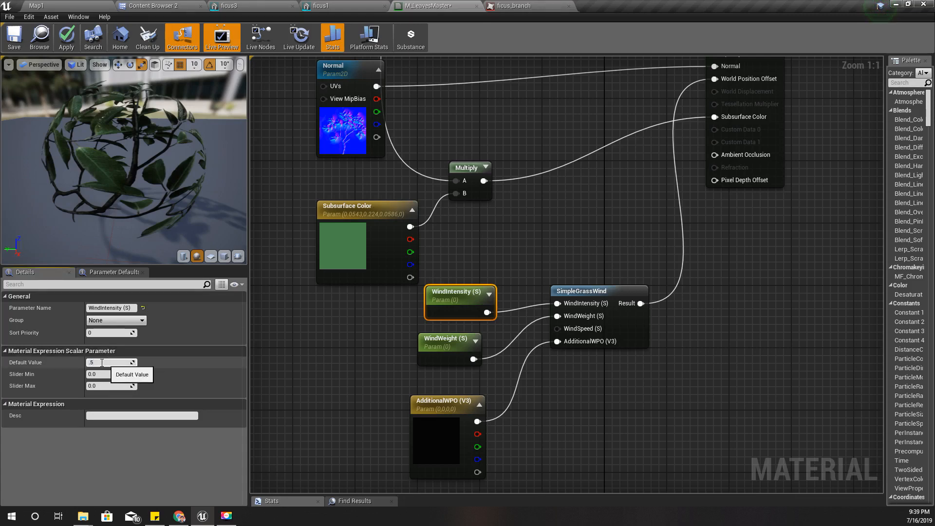
{"action": "left_click", "coordinate": [444, 338]}
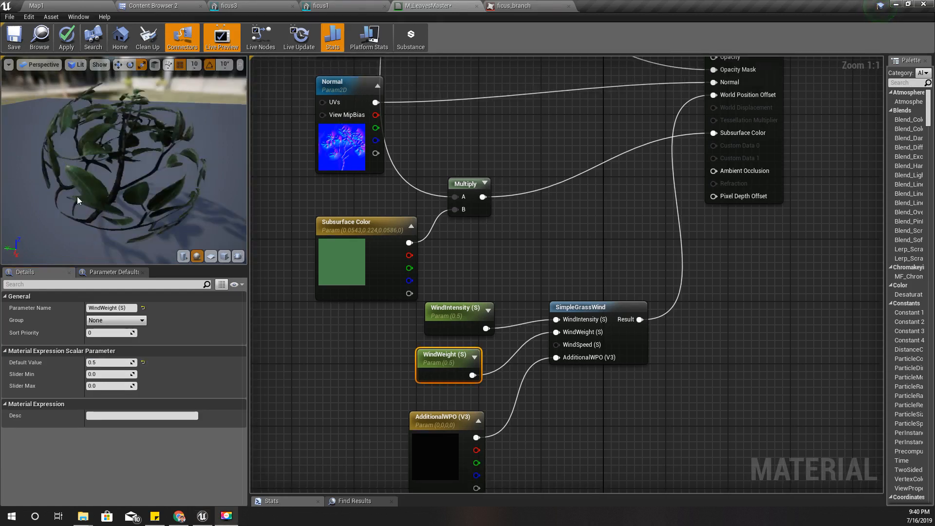
{"action": "left_click", "coordinate": [66, 37]}
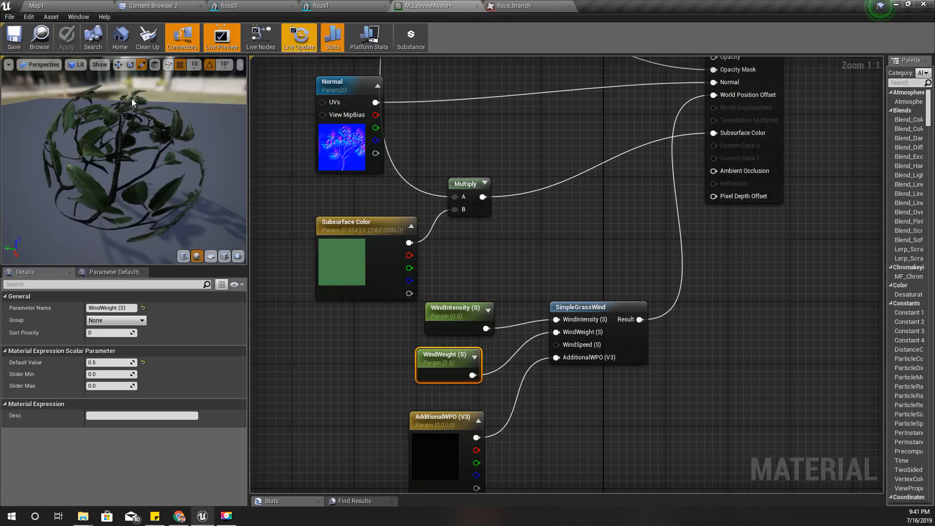
Step: Open M_LeavesMaster_Inst and enable the Base Color and Normal overrides
{"action": "left_click", "coordinate": [155, 5]}
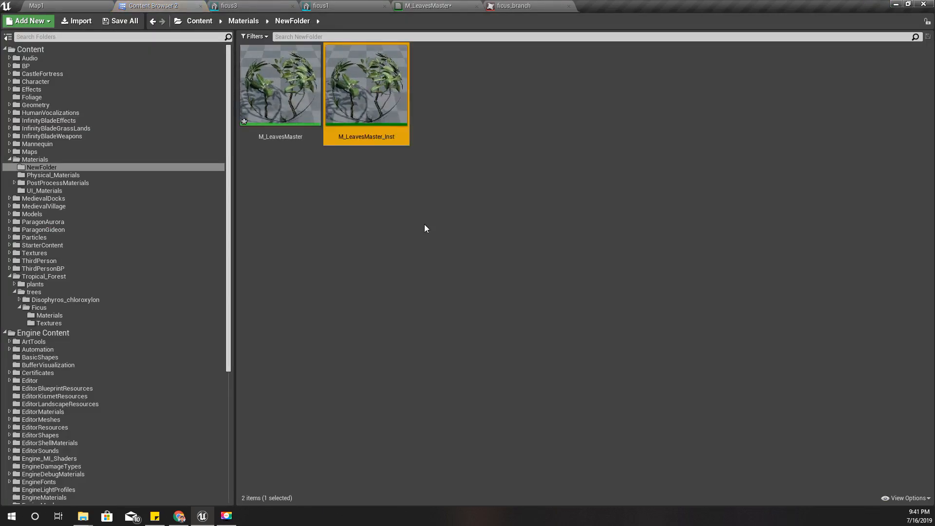
{"action": "double_click", "coordinate": [366, 86]}
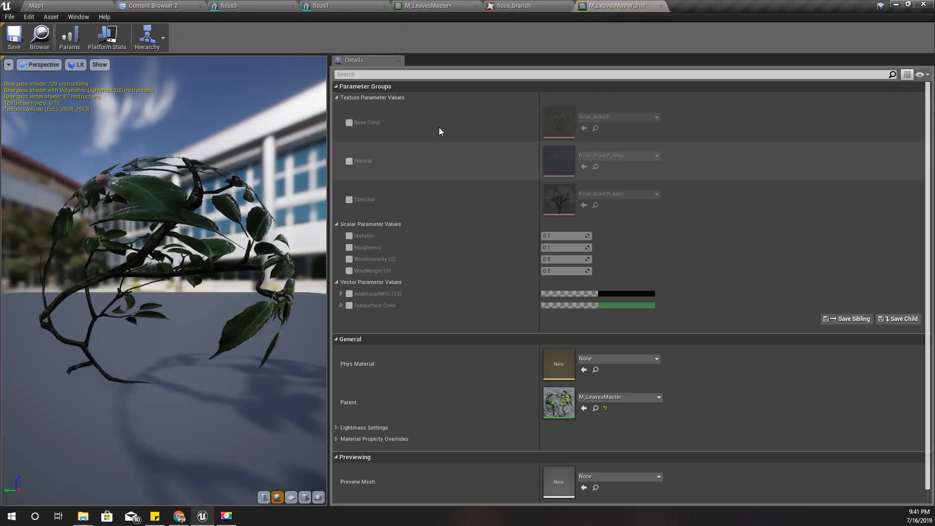
{"action": "left_click", "coordinate": [348, 123]}
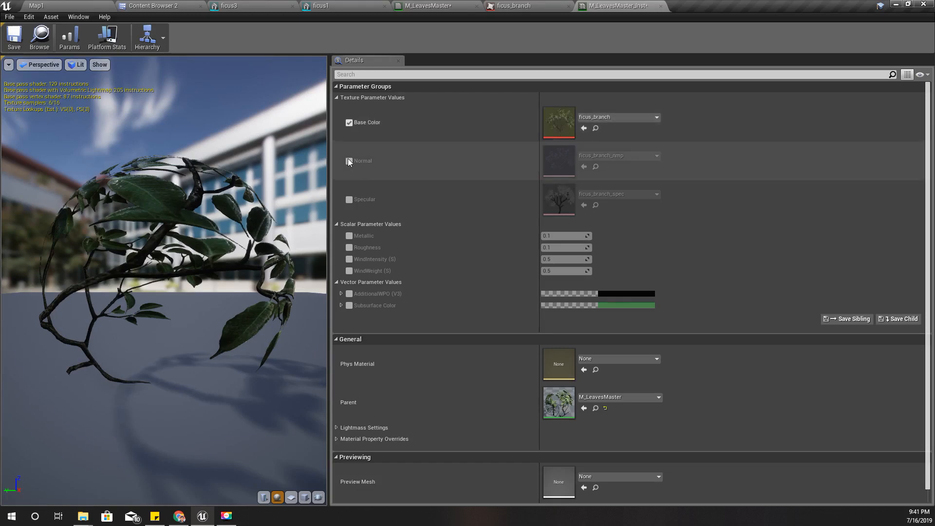
{"action": "left_click", "coordinate": [349, 161]}
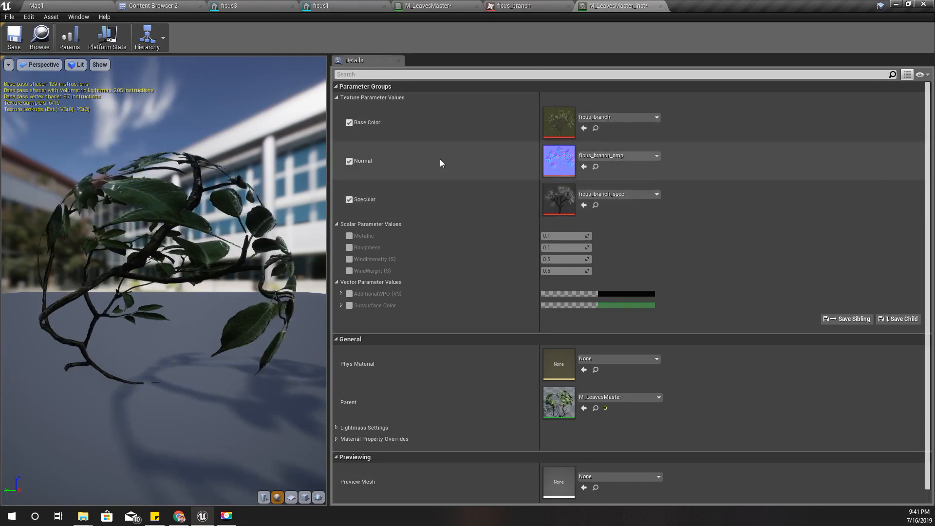
{"action": "mouse_move", "coordinate": [530, 217]}
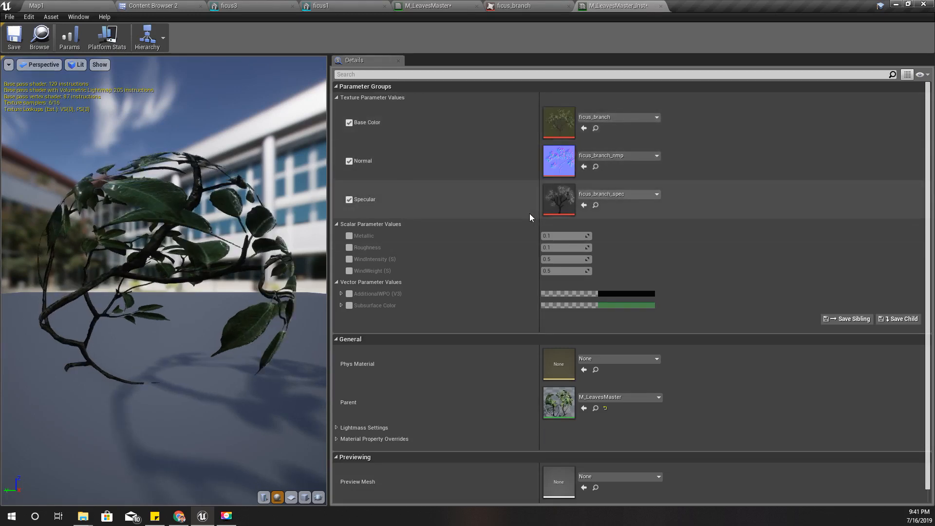
Step: Keep ficus_branch as the Base Color texture and enable the Subsurface Color override
{"action": "left_click", "coordinate": [153, 6]}
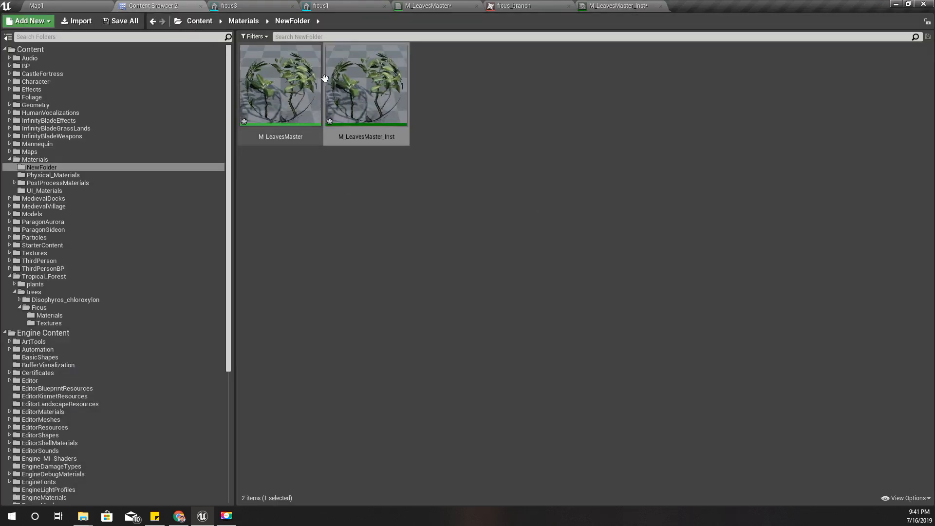
{"action": "left_click", "coordinate": [366, 86]}
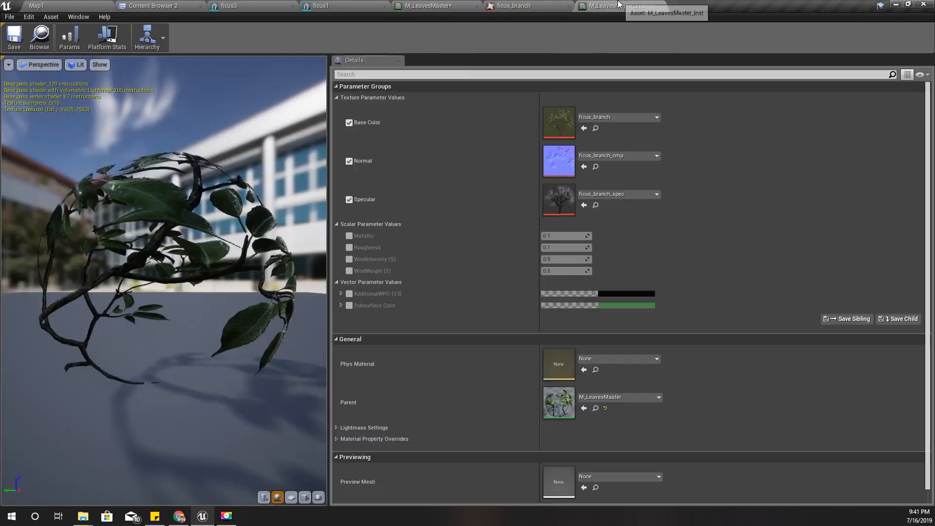
{"action": "left_click", "coordinate": [656, 116]}
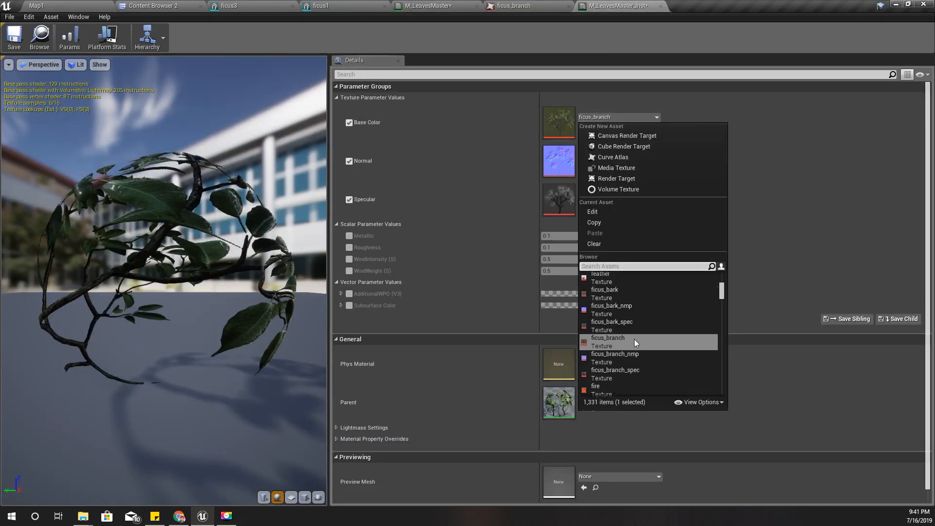
{"action": "left_click", "coordinate": [607, 338]}
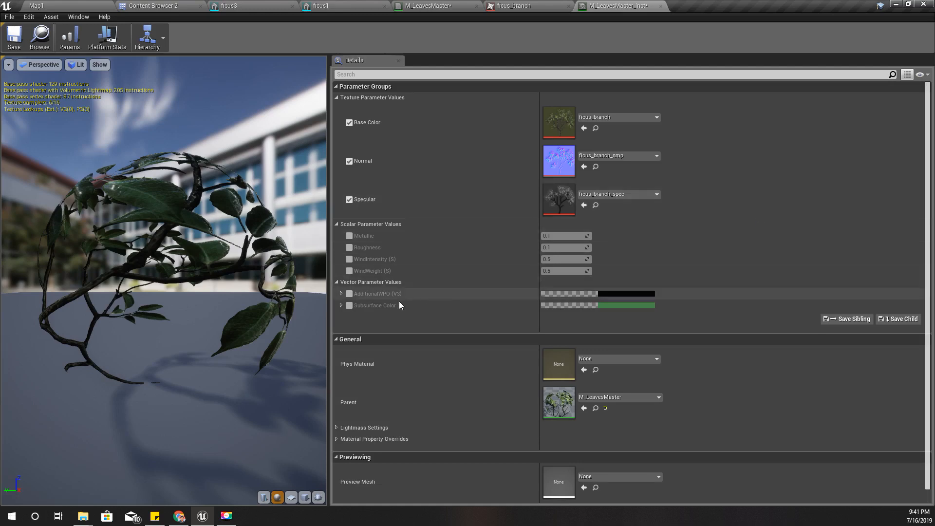
{"action": "left_click", "coordinate": [349, 304]}
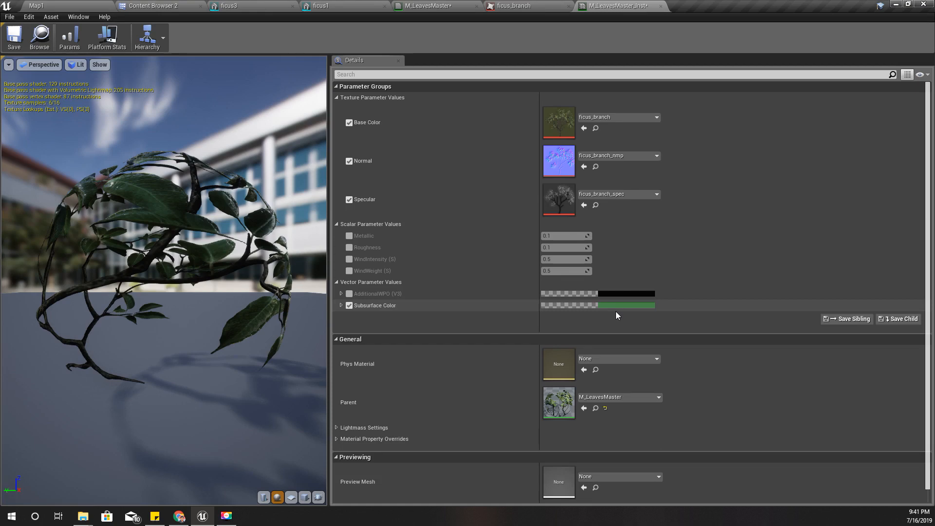
{"action": "mouse_move", "coordinate": [148, 37]}
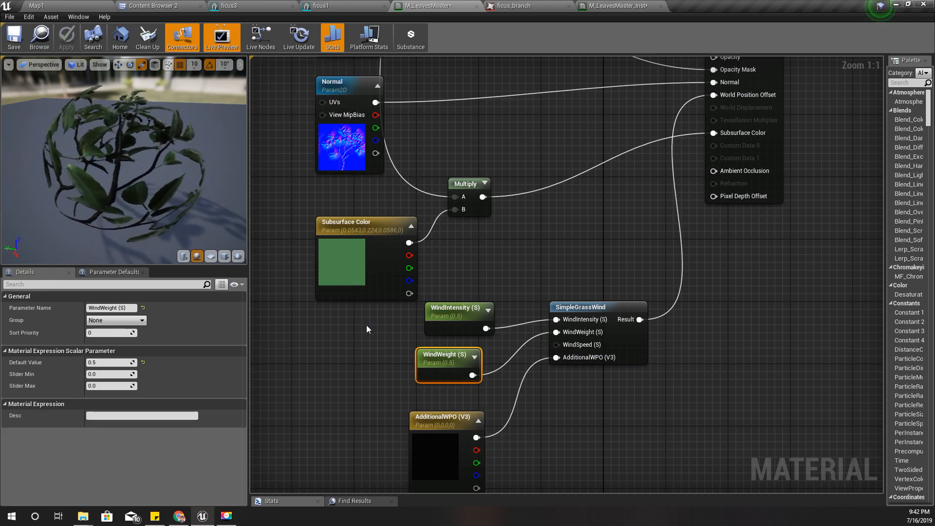
Step: Zoom out the M_LeavesMaster graph to see the whole node network
{"action": "scroll", "scroll_direction": "down", "scroll_amount": 3}
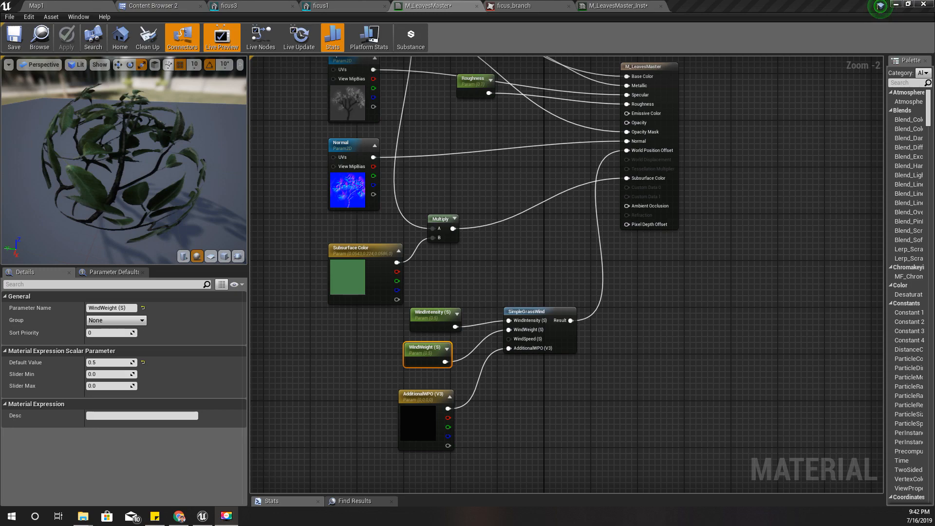